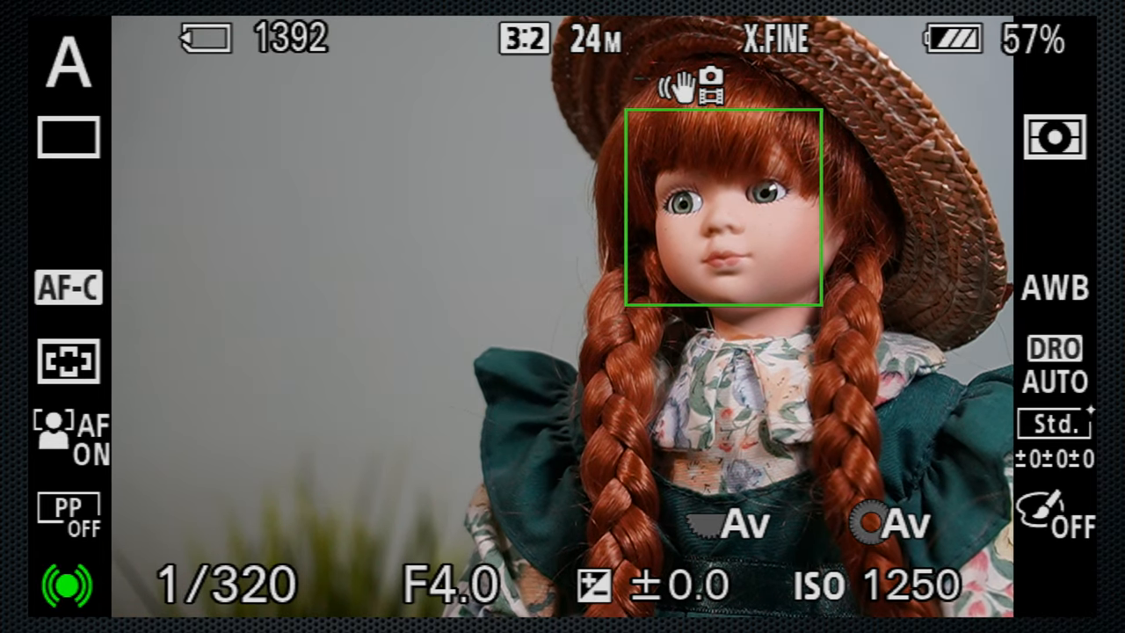
- Bring up the quick Fn settings panel over live view and select Focus Area
{"action": "left_click", "coordinate": [68, 289]}
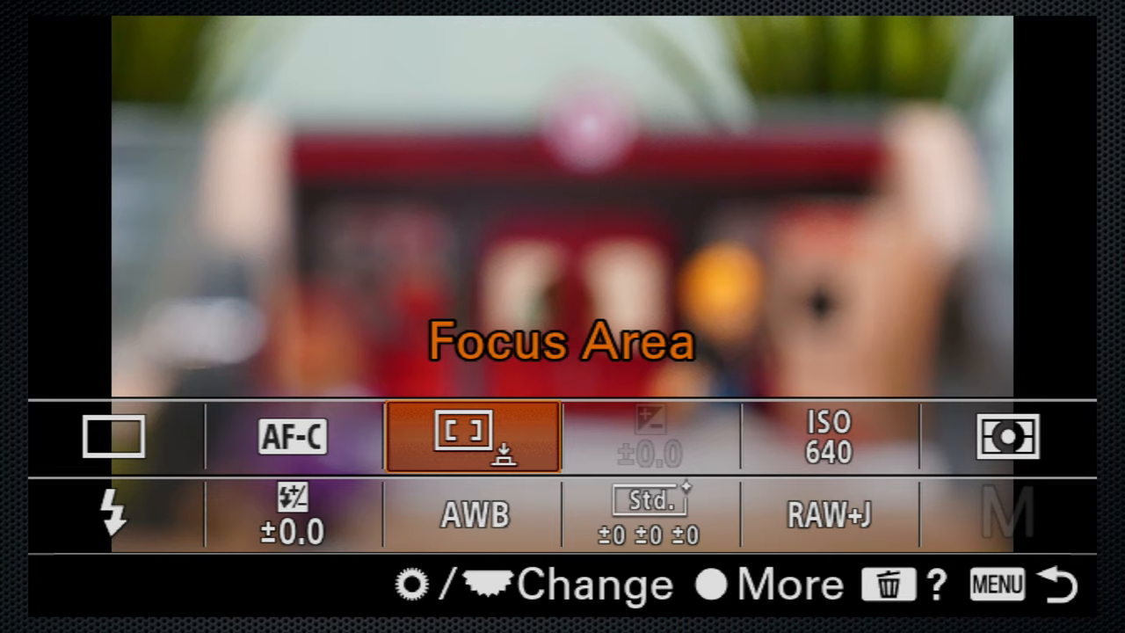
{"action": "left_click", "coordinate": [473, 436]}
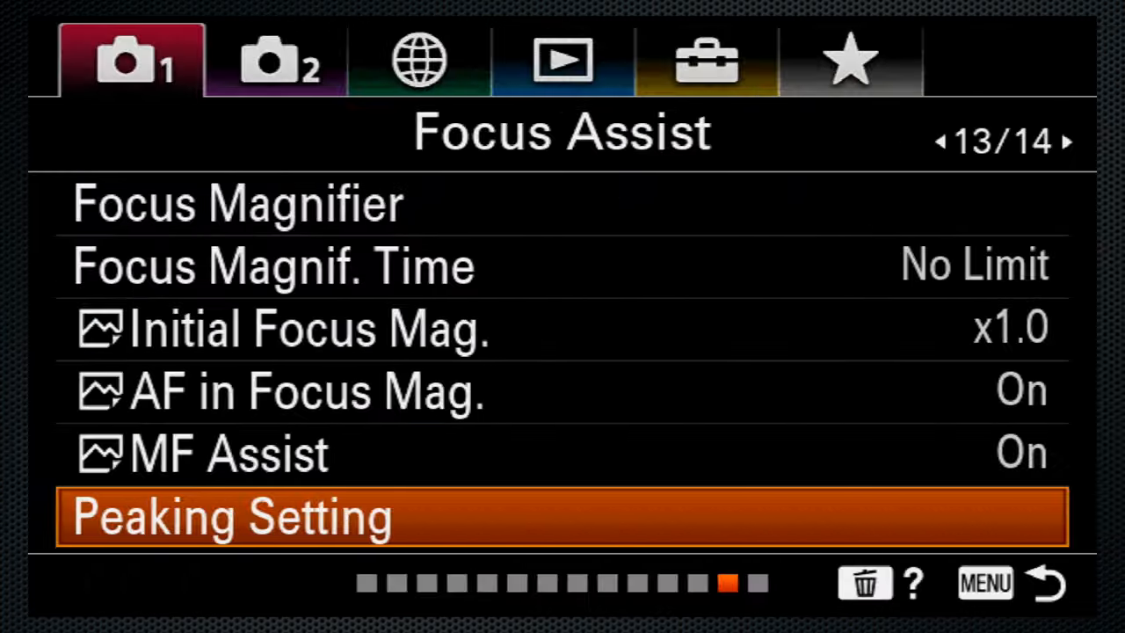
- Enter Peaking Setting from the Focus Assist page
{"action": "left_click", "coordinate": [228, 517]}
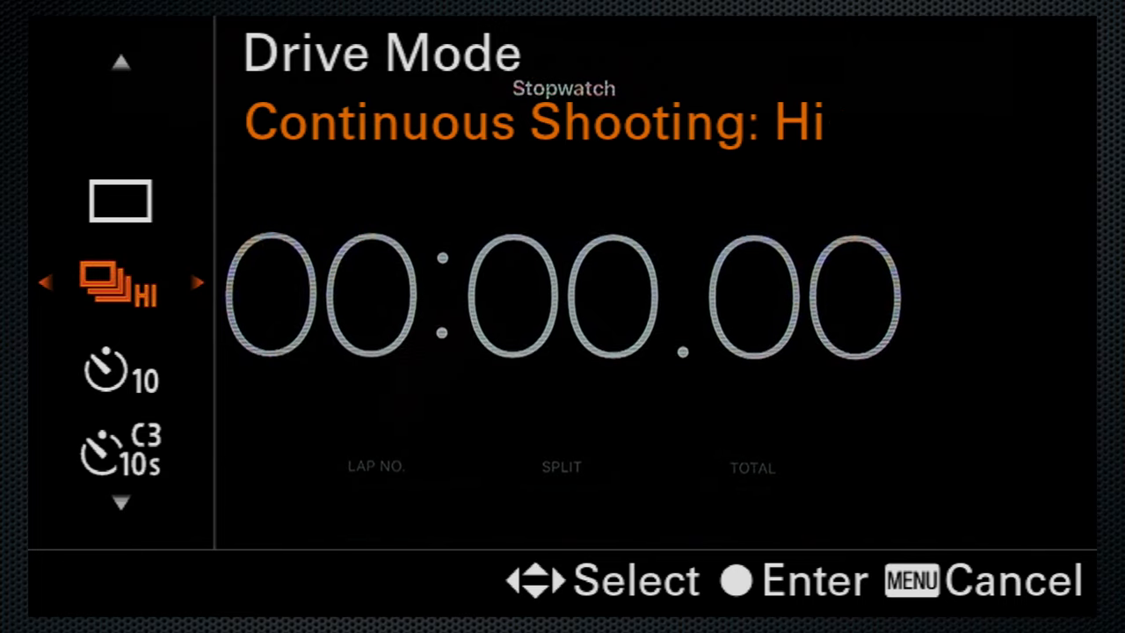
- Step through the drive mode options past Continuous Shooting: Hi
{"action": "key", "text": "Menu"}
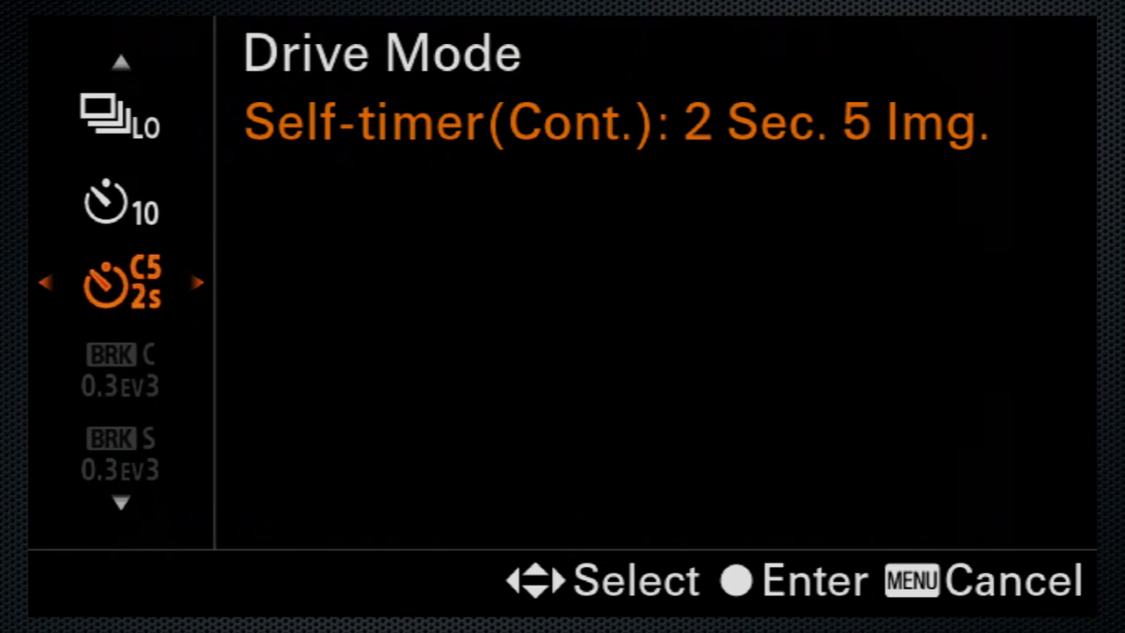
{"action": "left_click", "coordinate": [197, 281]}
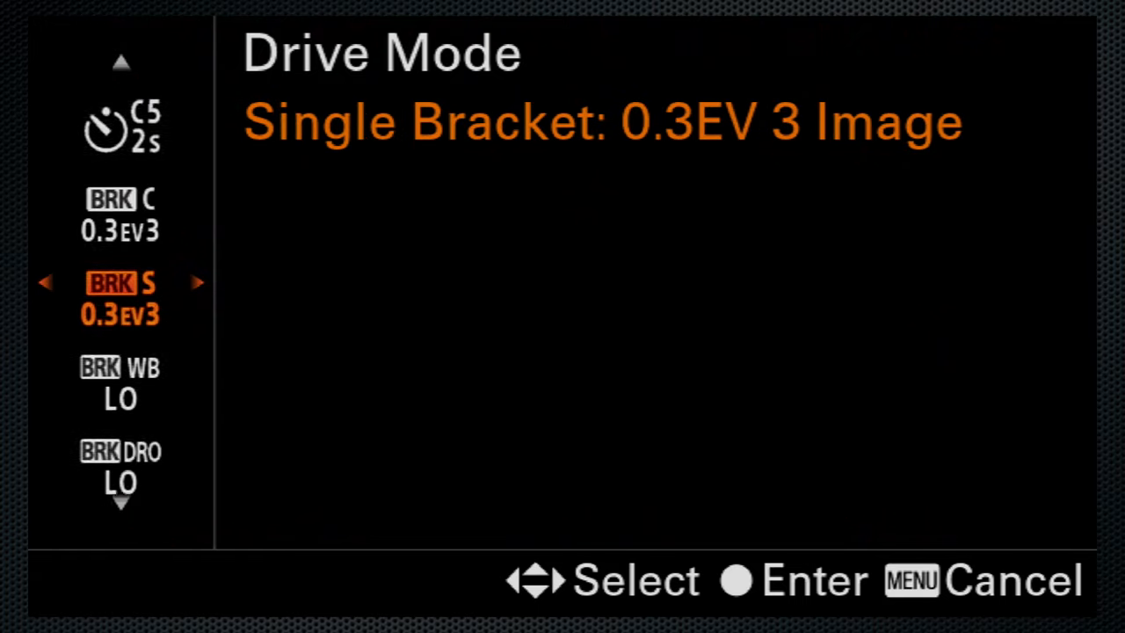
{"action": "left_click", "coordinate": [197, 281]}
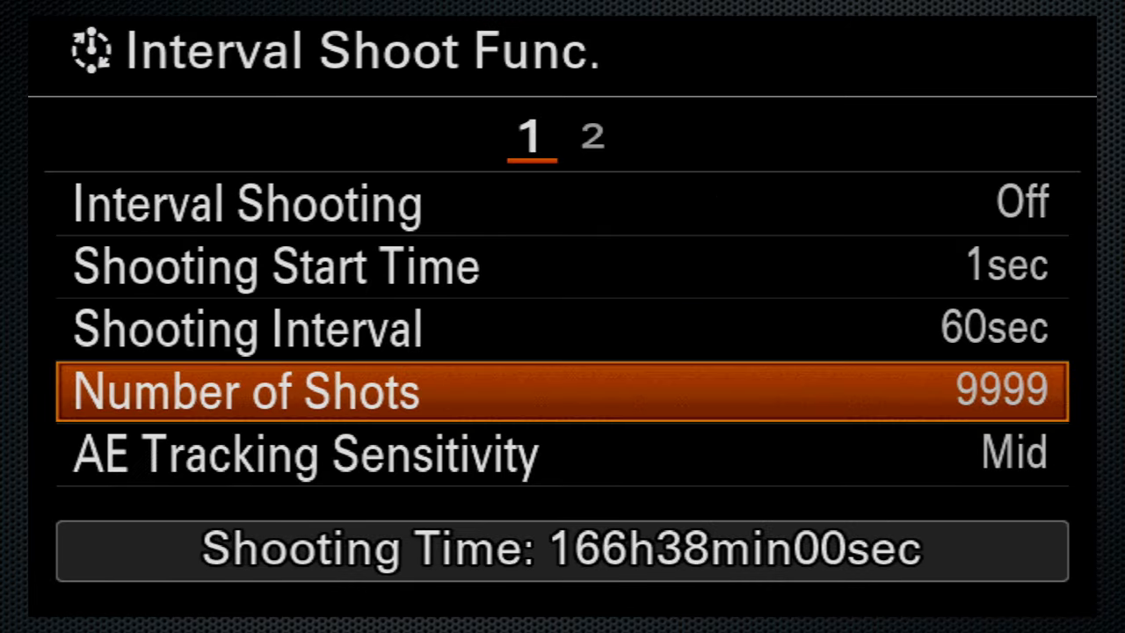
- Turn Silent Shoot. in Interval to On in the interval shooting settings
{"action": "key", "text": "Down"}
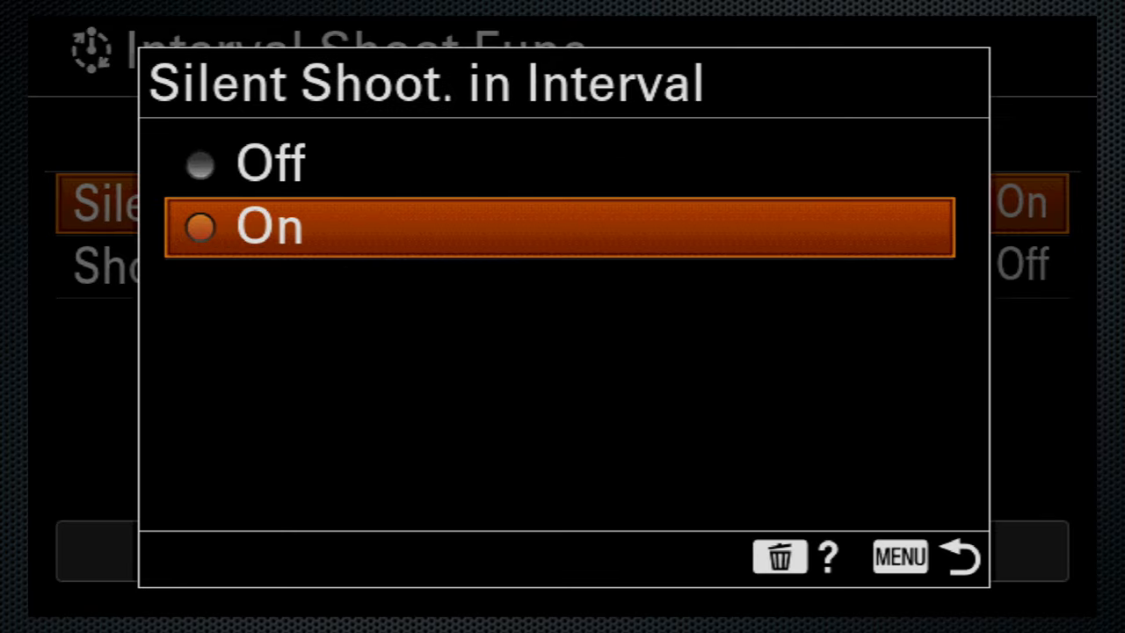
{"action": "left_click", "coordinate": [267, 225]}
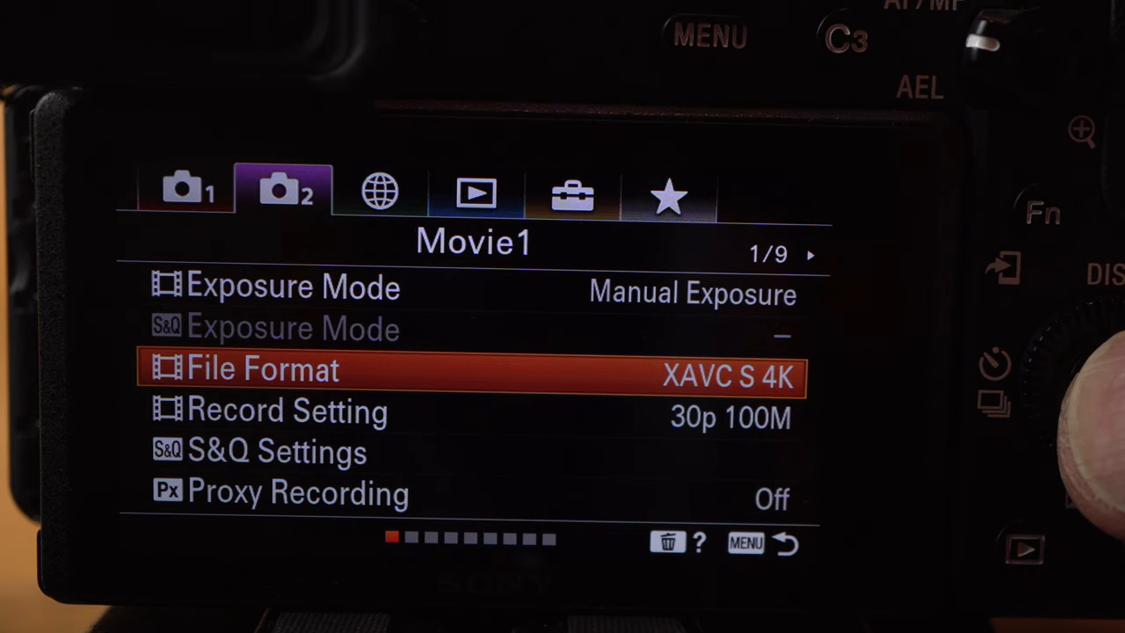
- Switch the movie File Format to XAVC S HD and review the Record Setting choices
{"action": "left_click", "coordinate": [289, 411]}
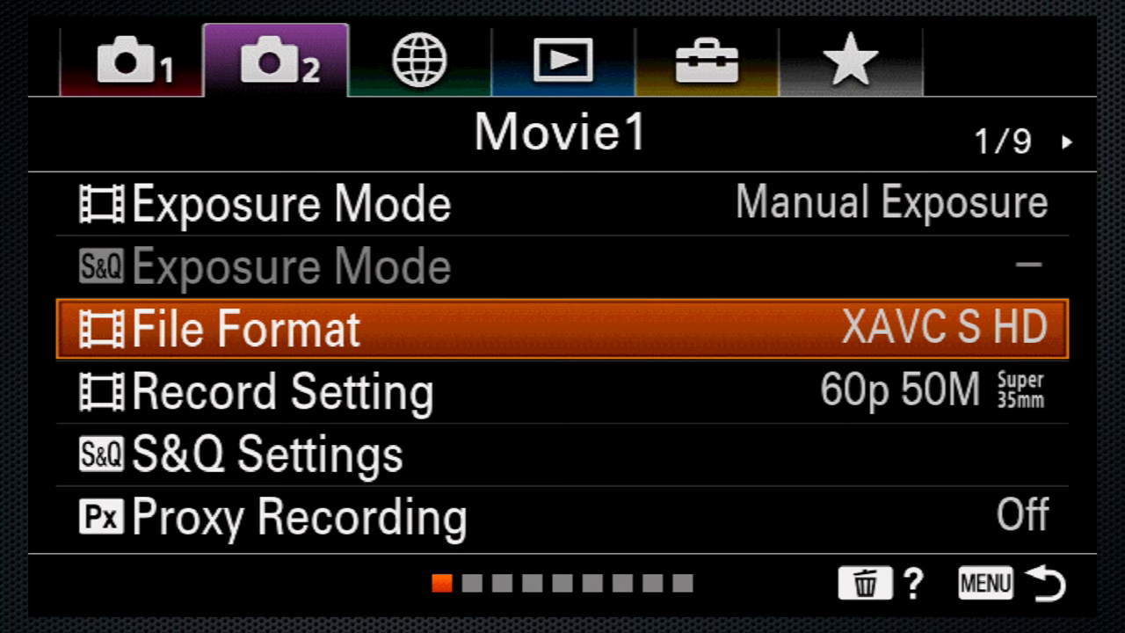
{"action": "left_click", "coordinate": [281, 390]}
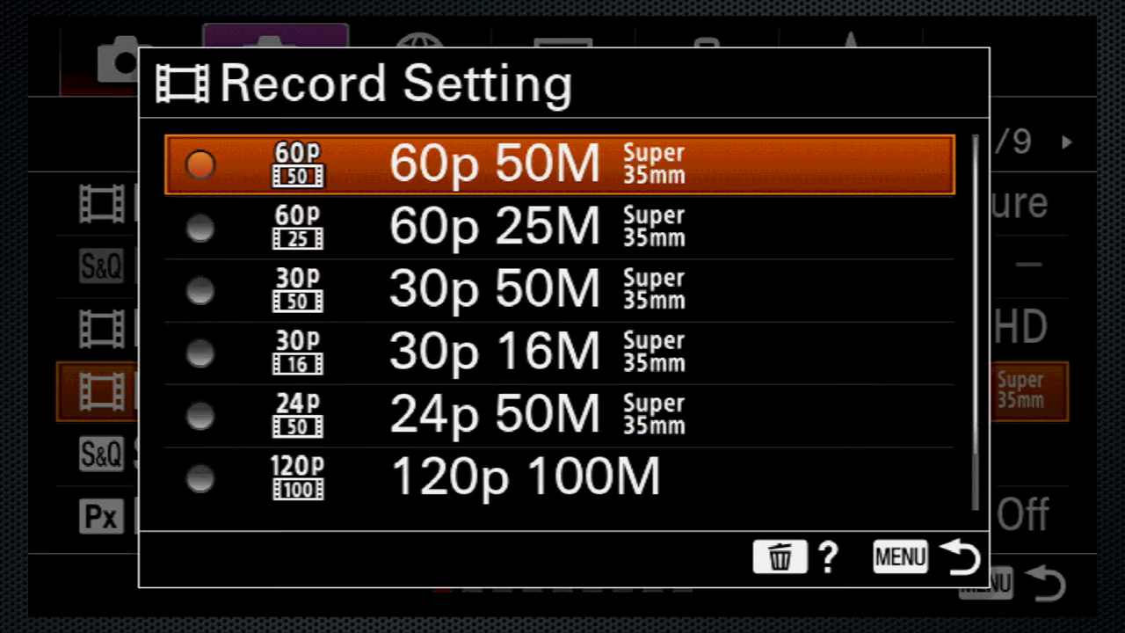
{"action": "scroll", "scroll_direction": "down", "scroll_amount": 3}
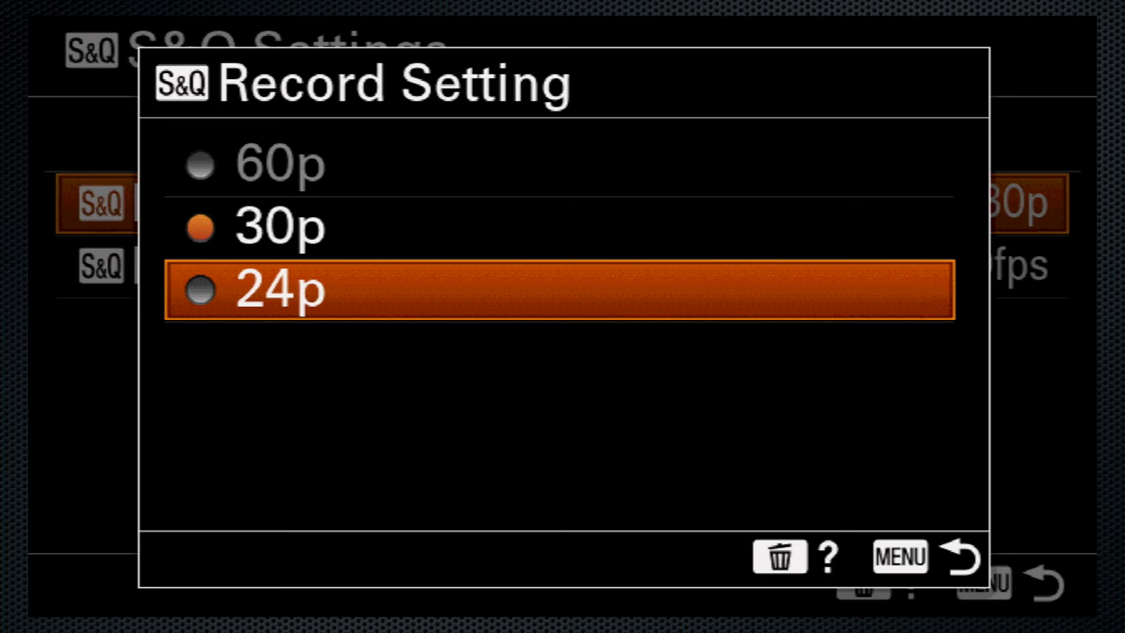
- Set S&Q Record Setting to 24p and bring up the Frame Rate choices for 120fps
{"action": "left_click", "coordinate": [279, 291]}
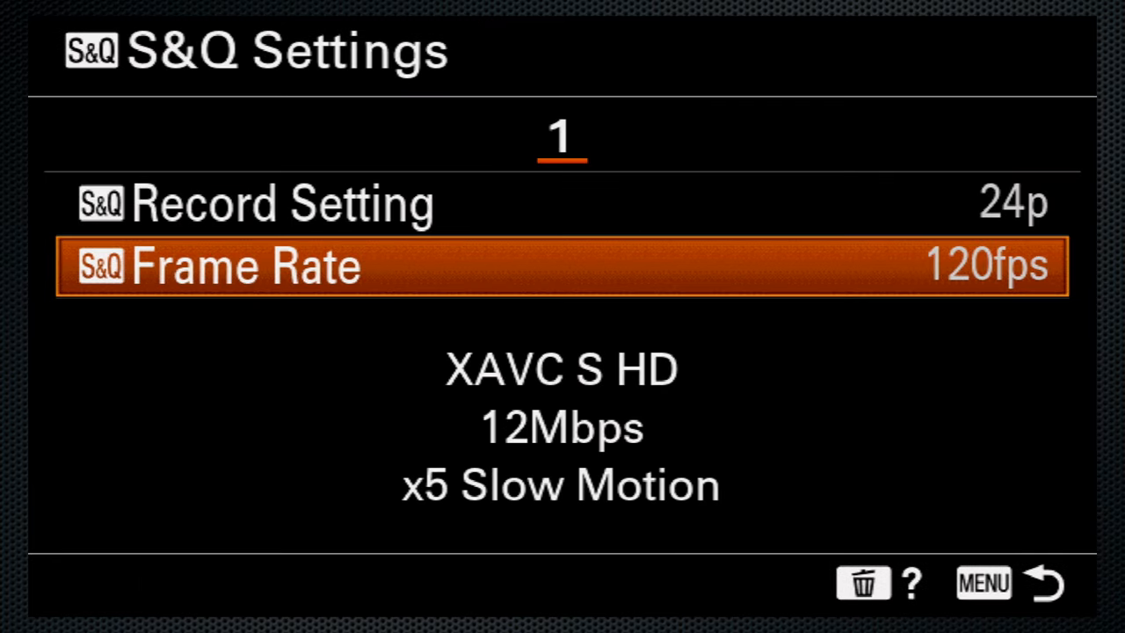
{"action": "left_click", "coordinate": [264, 204]}
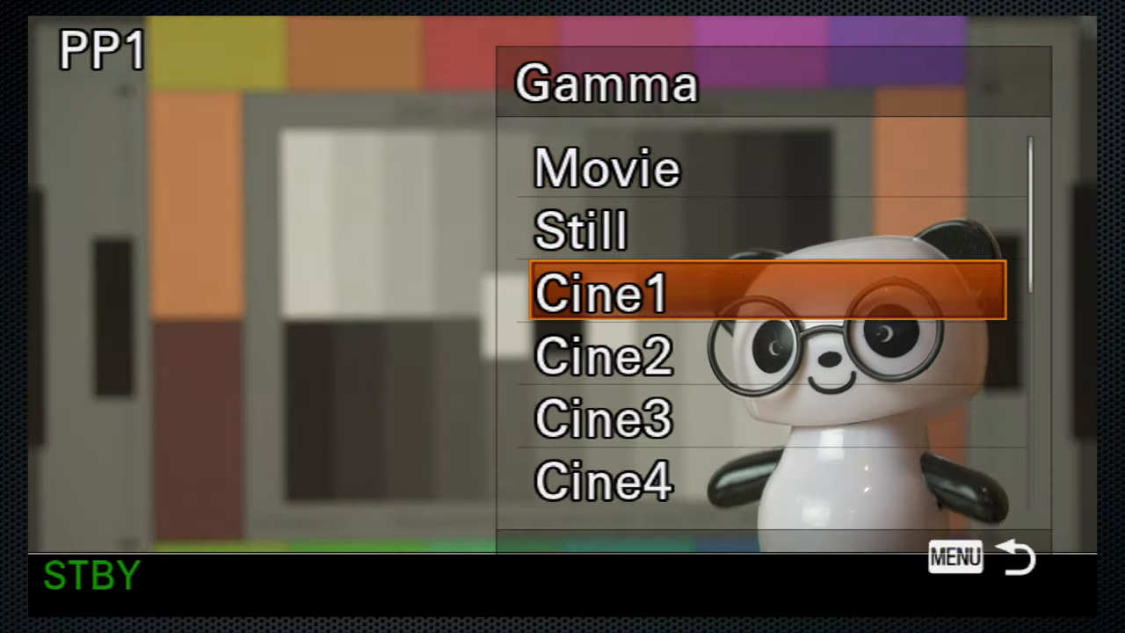
- Scroll the PP1 Gamma list through Cine1–Cine4, ITU709, S-Log2, S-Log3 and HLG1–HLG3
{"action": "key", "text": "Down"}
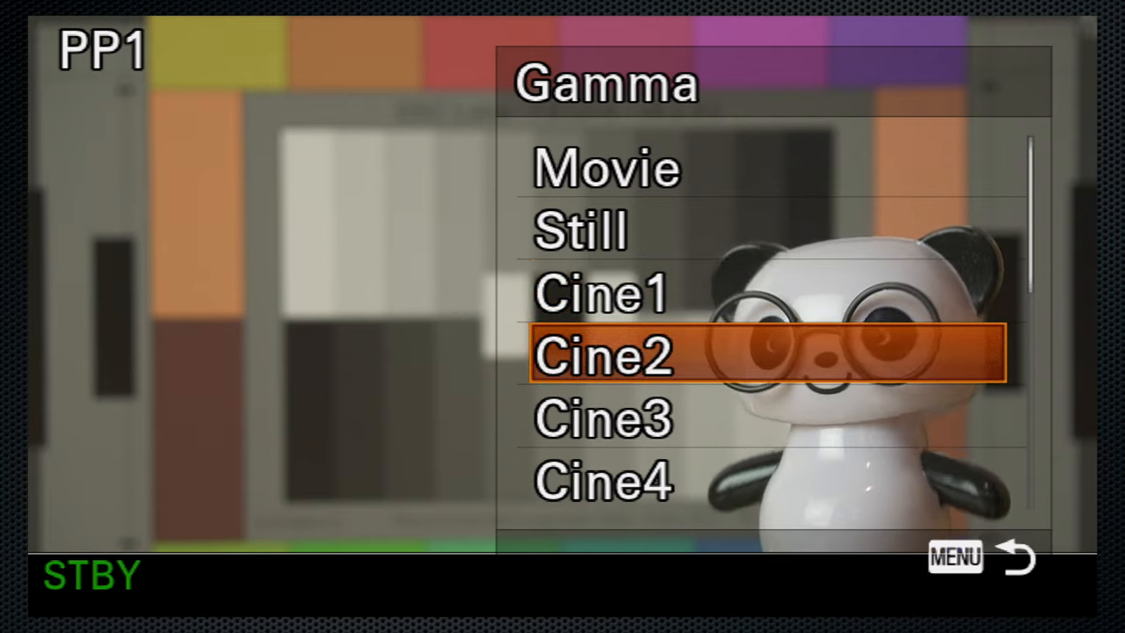
{"action": "key", "text": "Down"}
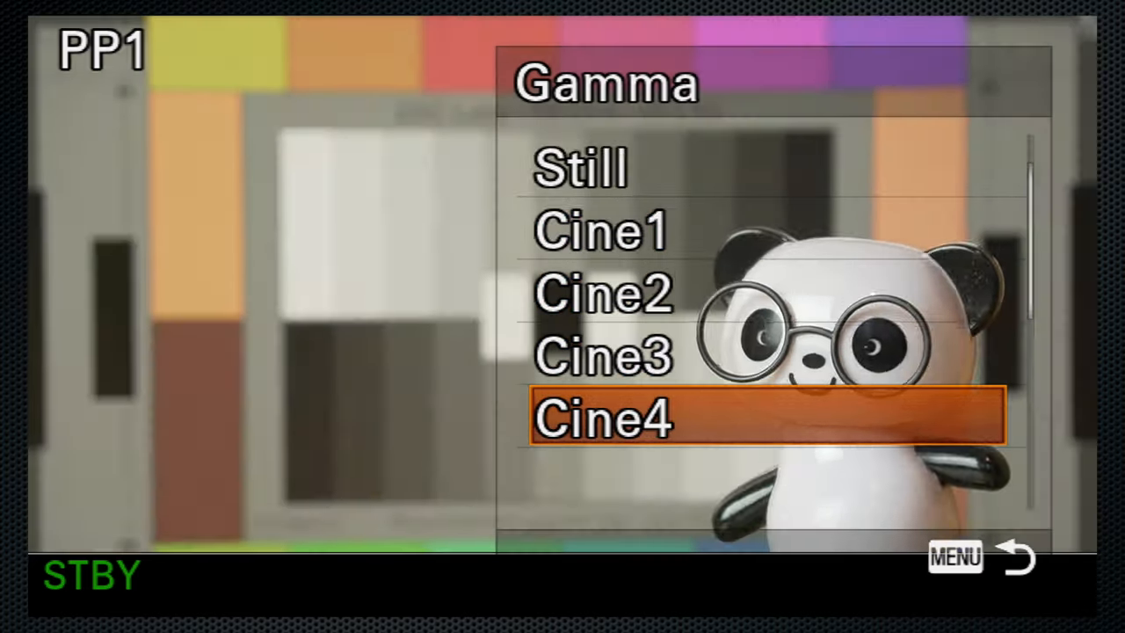
{"action": "scroll", "scroll_direction": "down", "scroll_amount": 3}
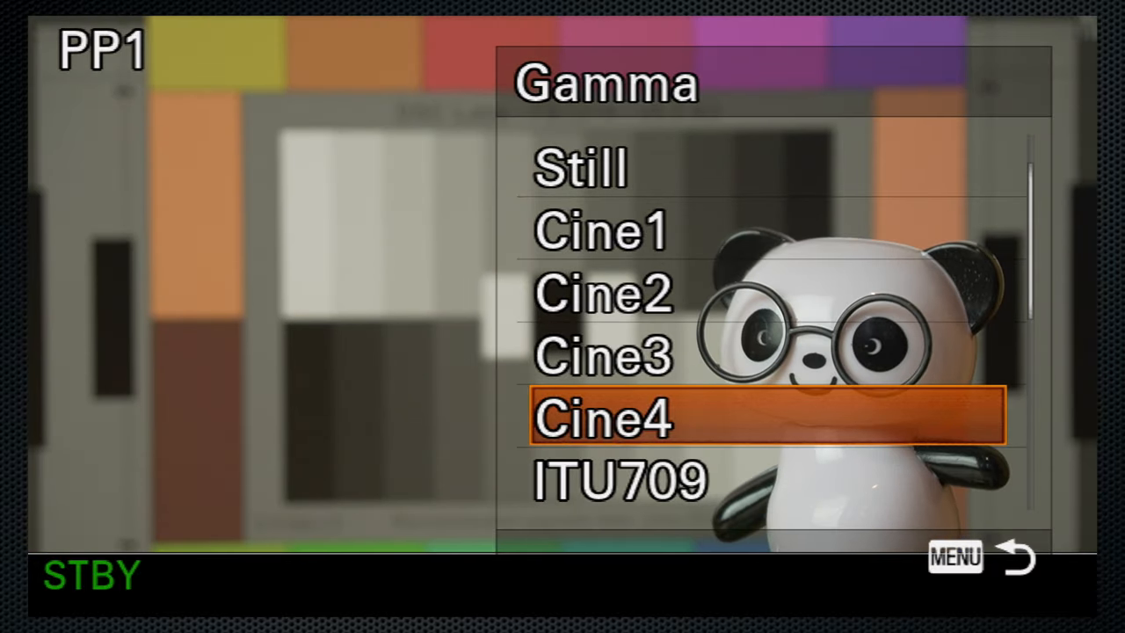
{"action": "scroll", "scroll_direction": "down", "scroll_amount": 3}
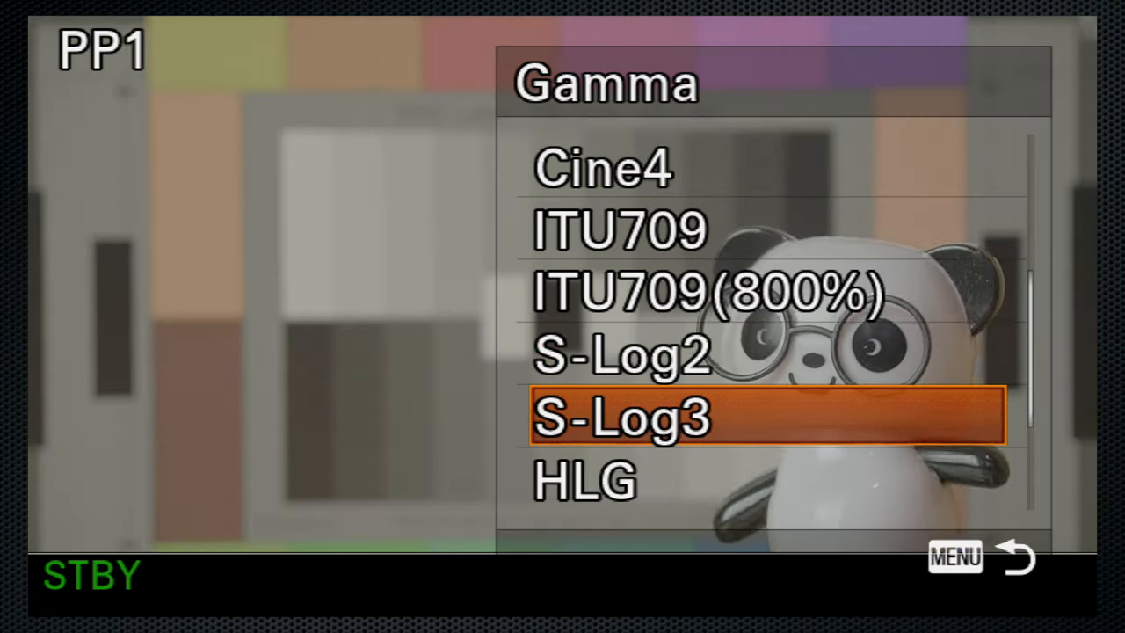
{"action": "scroll", "scroll_direction": "down", "scroll_amount": 3}
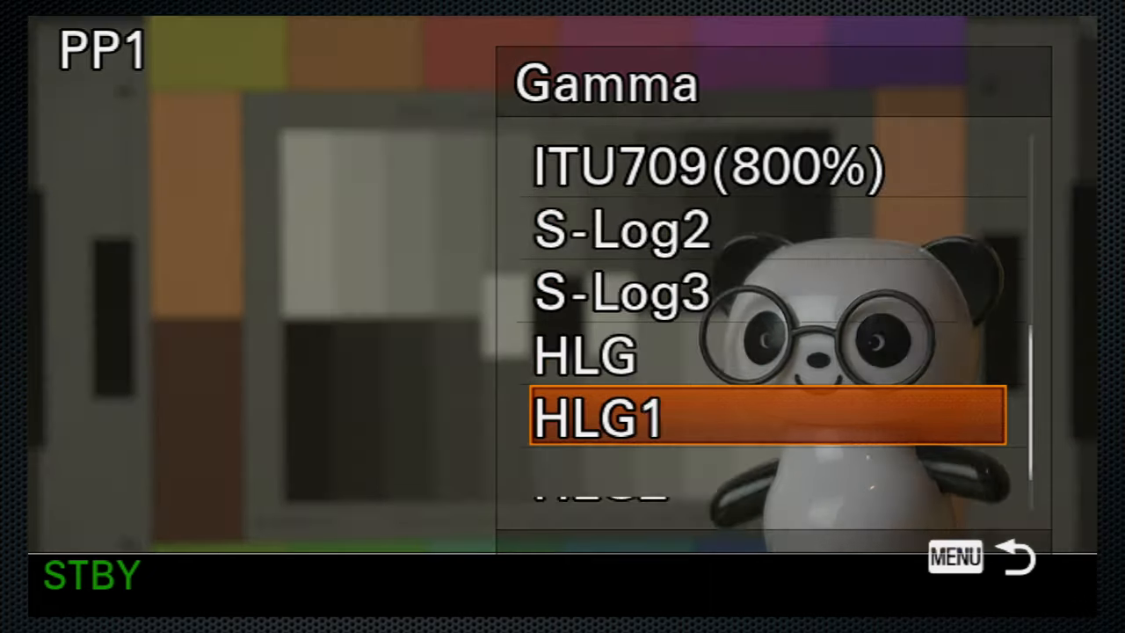
{"action": "scroll", "scroll_direction": "down", "scroll_amount": 3}
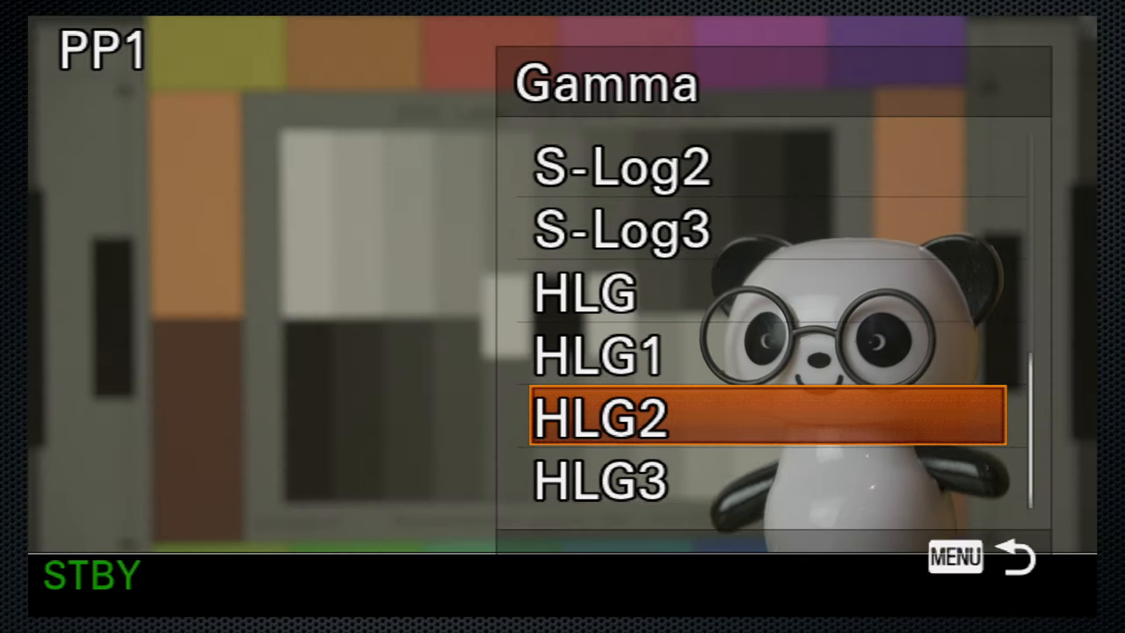
{"action": "key", "text": "Down"}
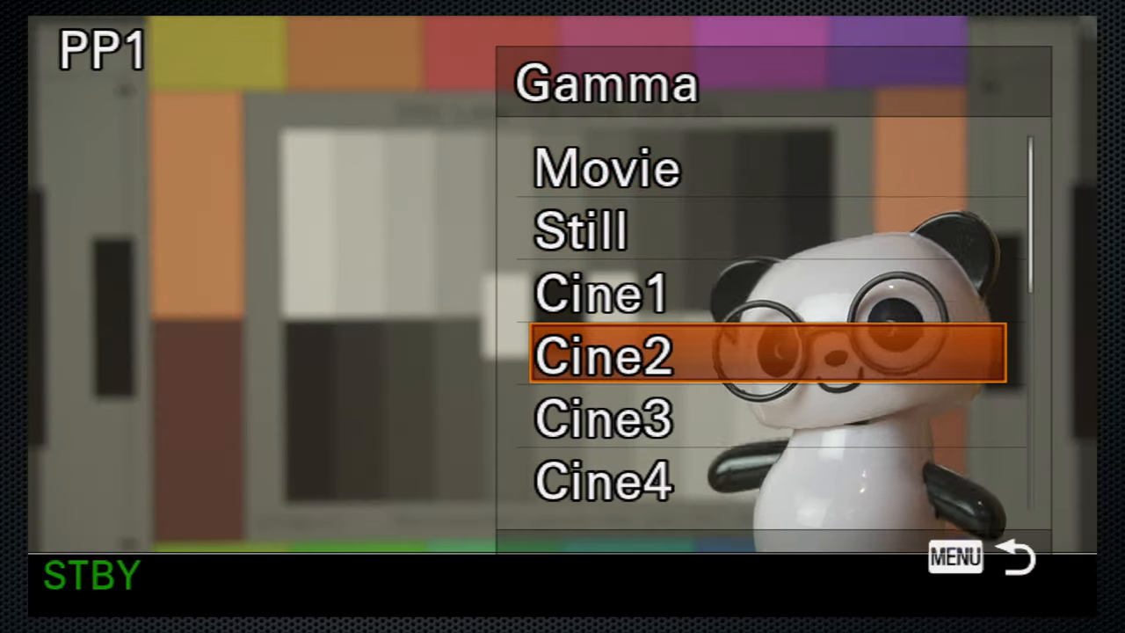
{"action": "scroll", "scroll_direction": "down", "scroll_amount": 3}
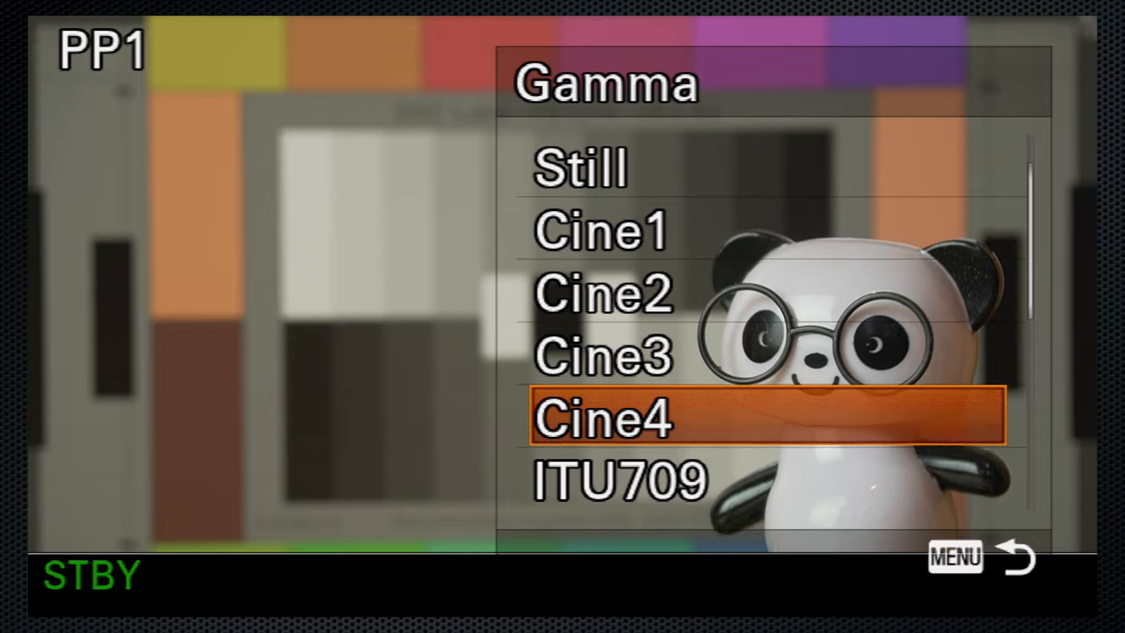
{"action": "scroll", "scroll_direction": "down", "scroll_amount": 3}
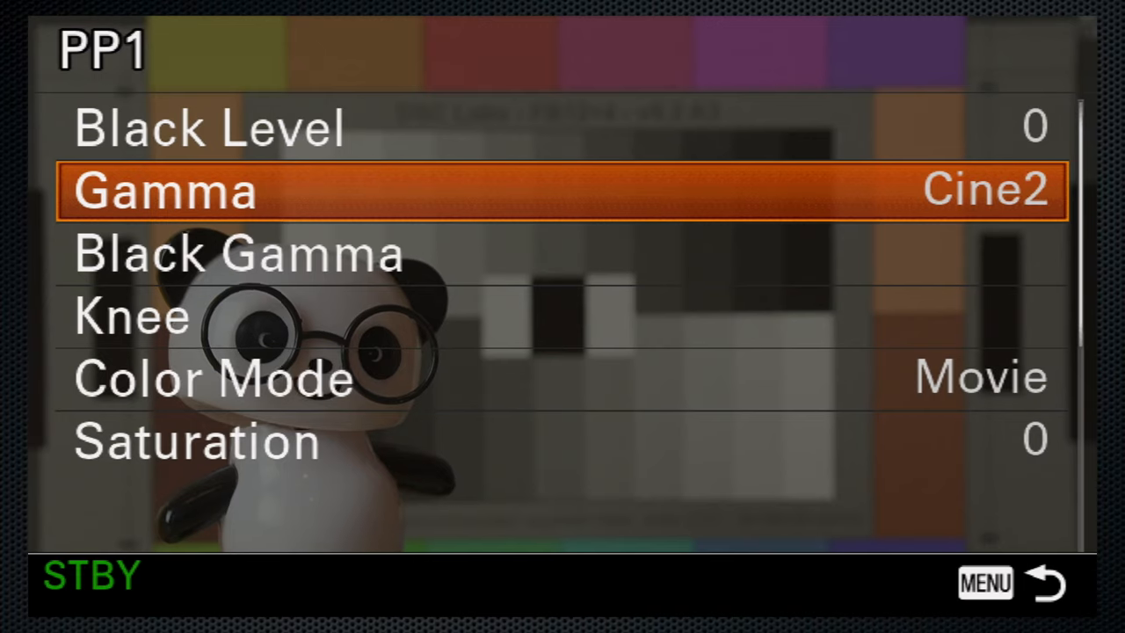
- Enter PP1's Knee settings and choose the Manual knee mode
{"action": "key", "text": "Down"}
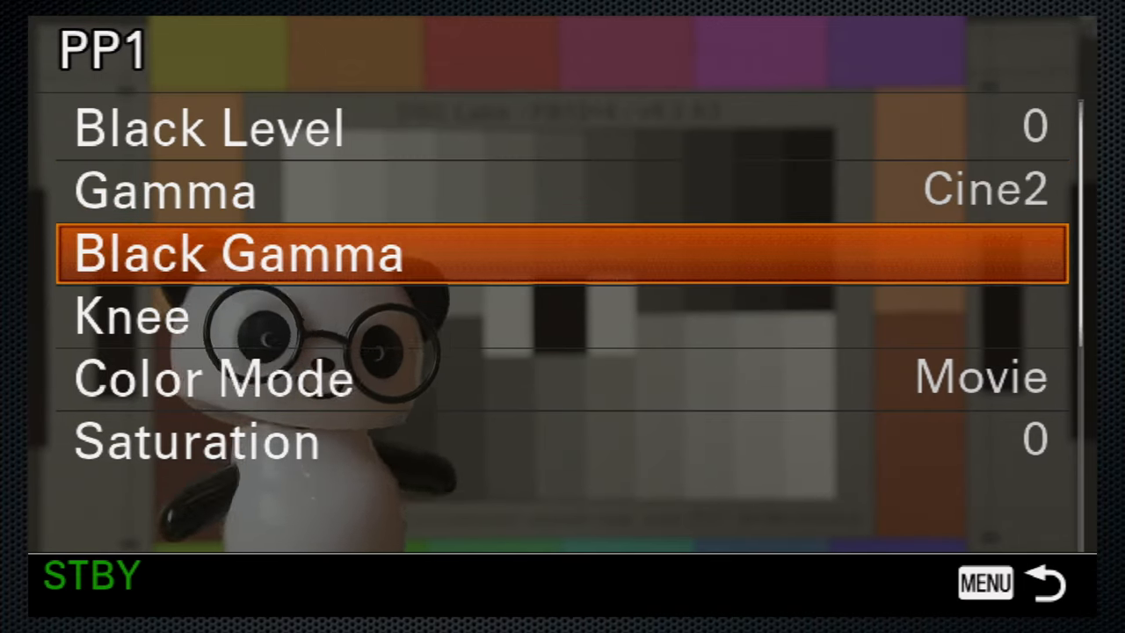
{"action": "left_click", "coordinate": [132, 317]}
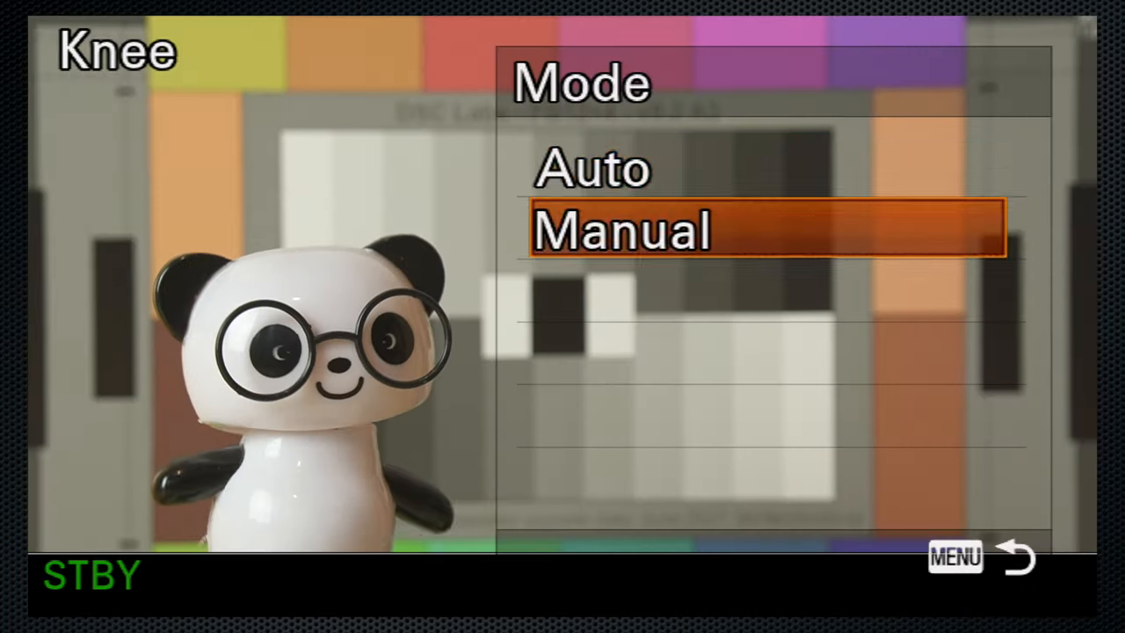
{"action": "left_click", "coordinate": [619, 230]}
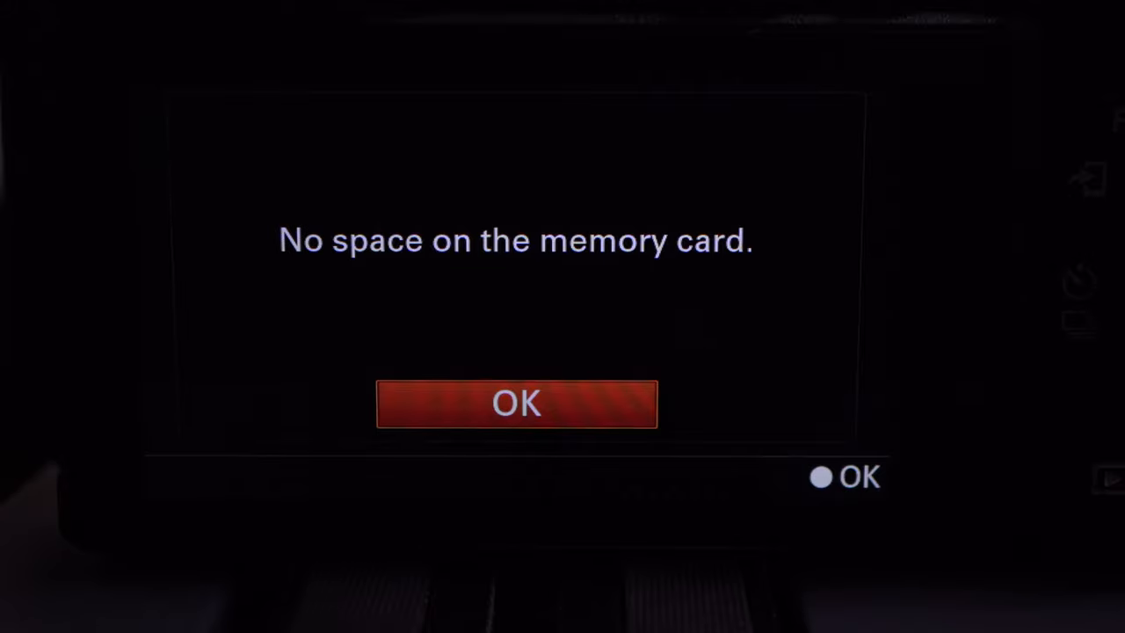
{"action": "left_click", "coordinate": [517, 403]}
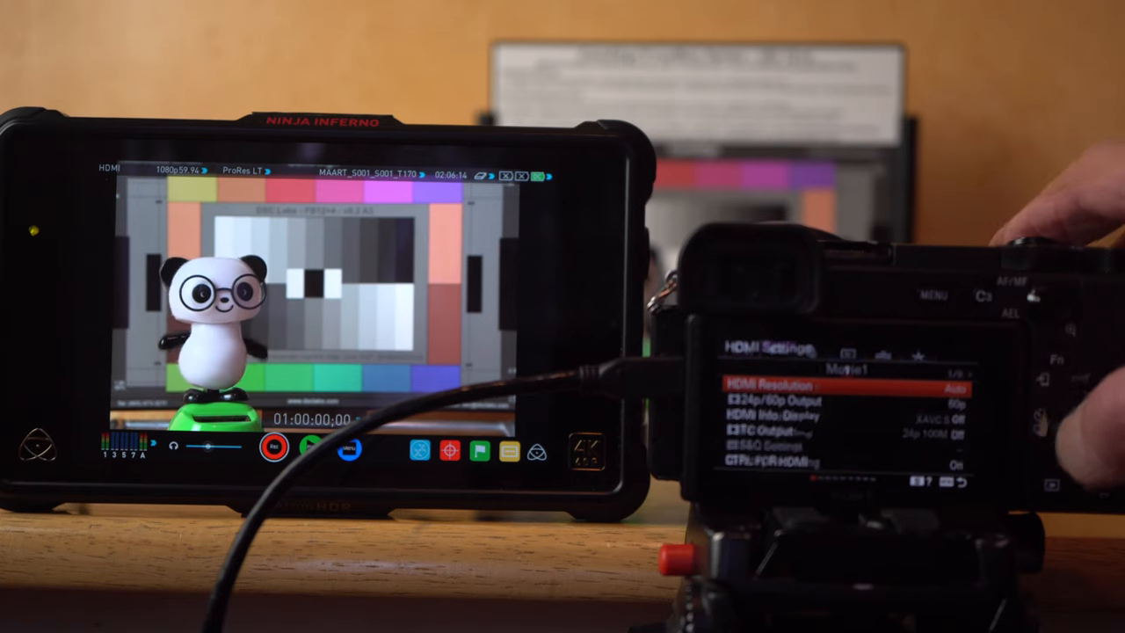
- Keep HDMI 24p/60p Output at 60p in HDMI Settings
{"action": "left_click", "coordinate": [773, 411]}
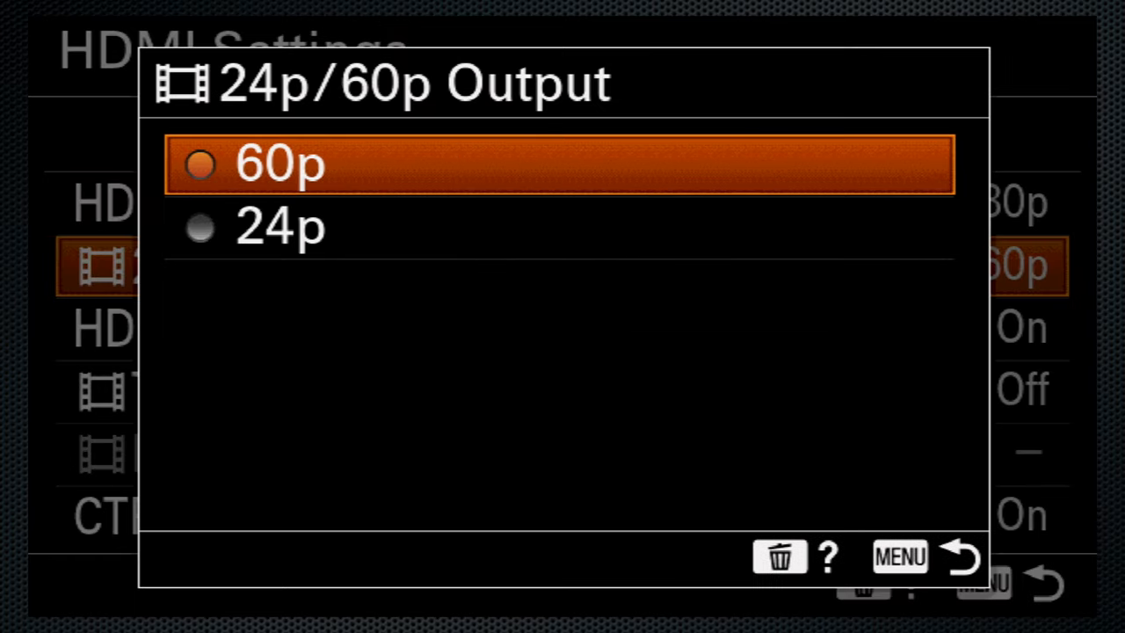
{"action": "left_click", "coordinate": [279, 227]}
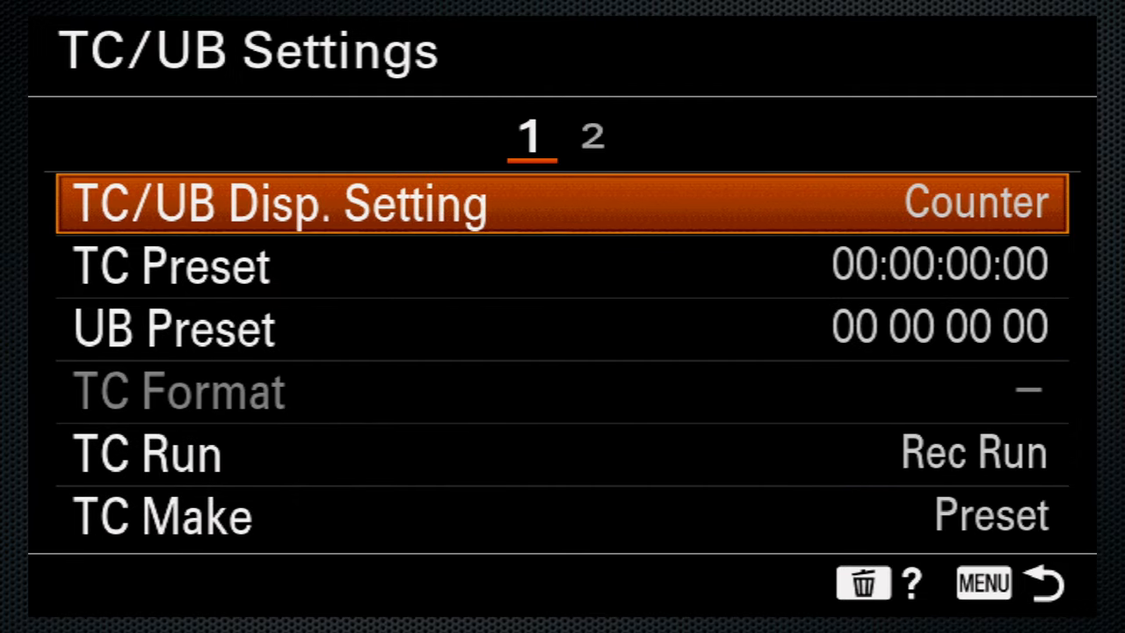
- Set TC/UB Disp. Setting to TC and move on to UB Preset
{"action": "left_click", "coordinate": [281, 203]}
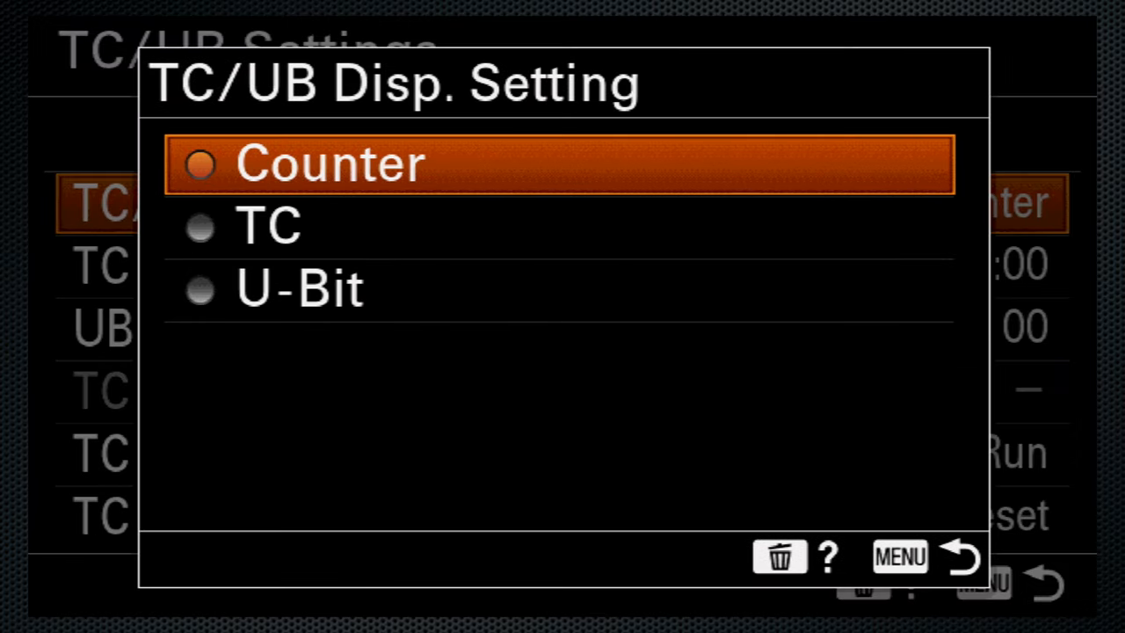
{"action": "left_click", "coordinate": [267, 226]}
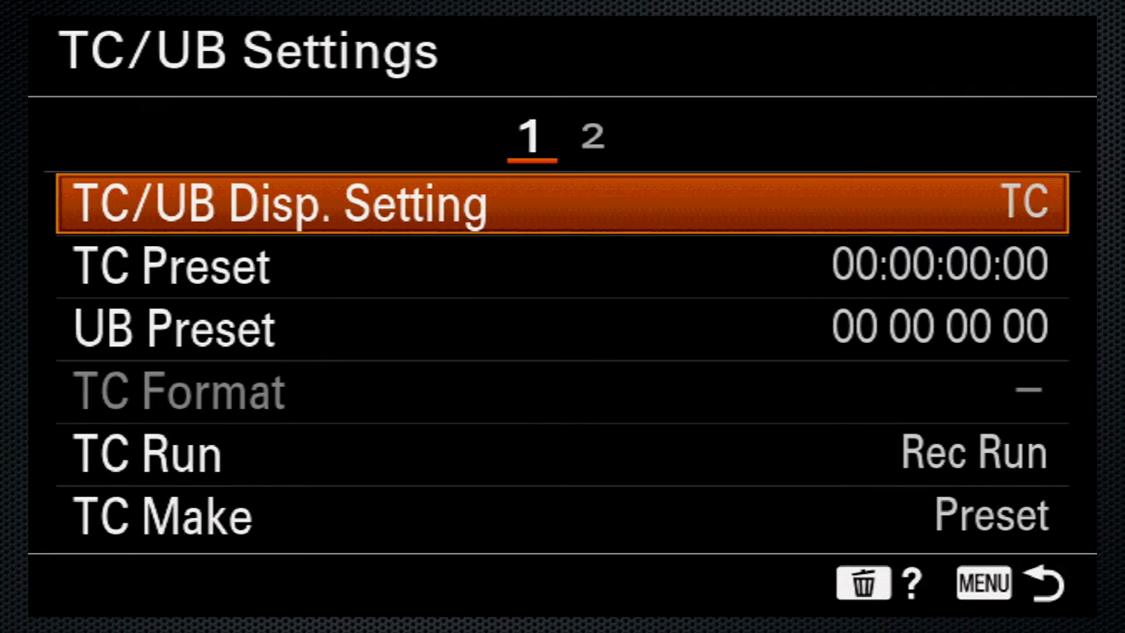
{"action": "key", "text": "Down"}
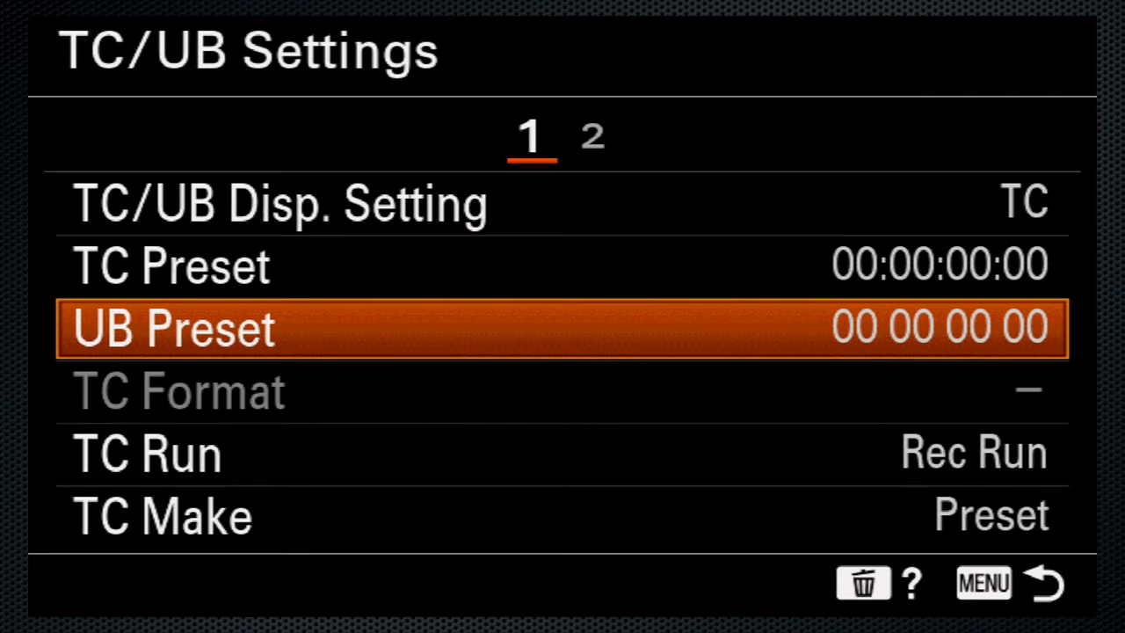
{"action": "left_click", "coordinate": [148, 454]}
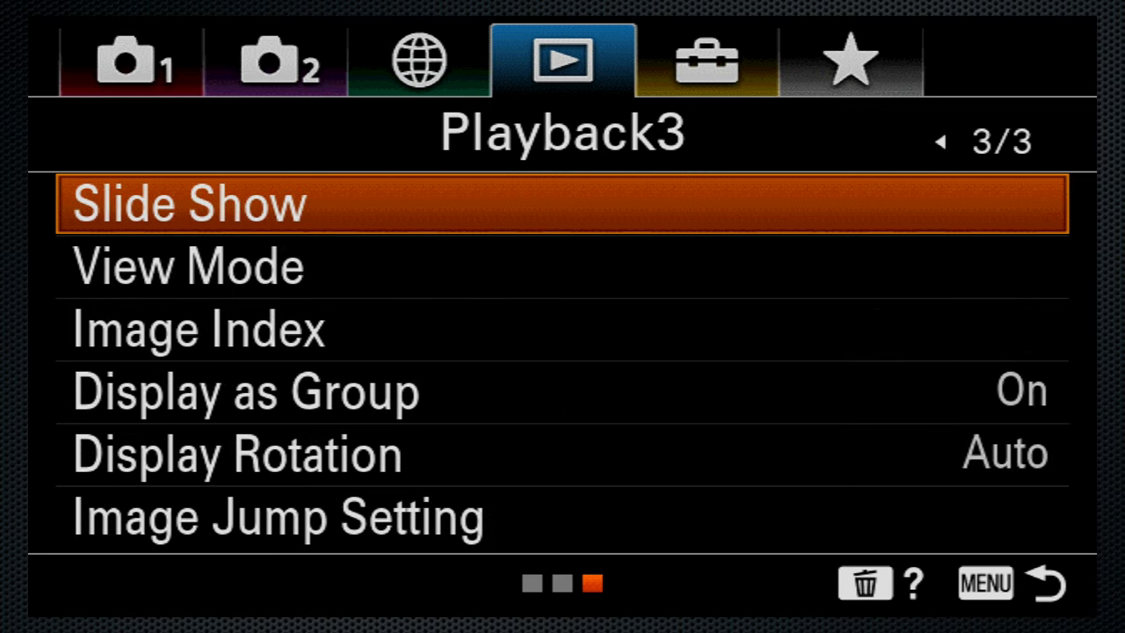
- Page through the Camera 1 tab to the final Shooting Assist page 14/14
{"action": "left_click", "coordinate": [130, 59]}
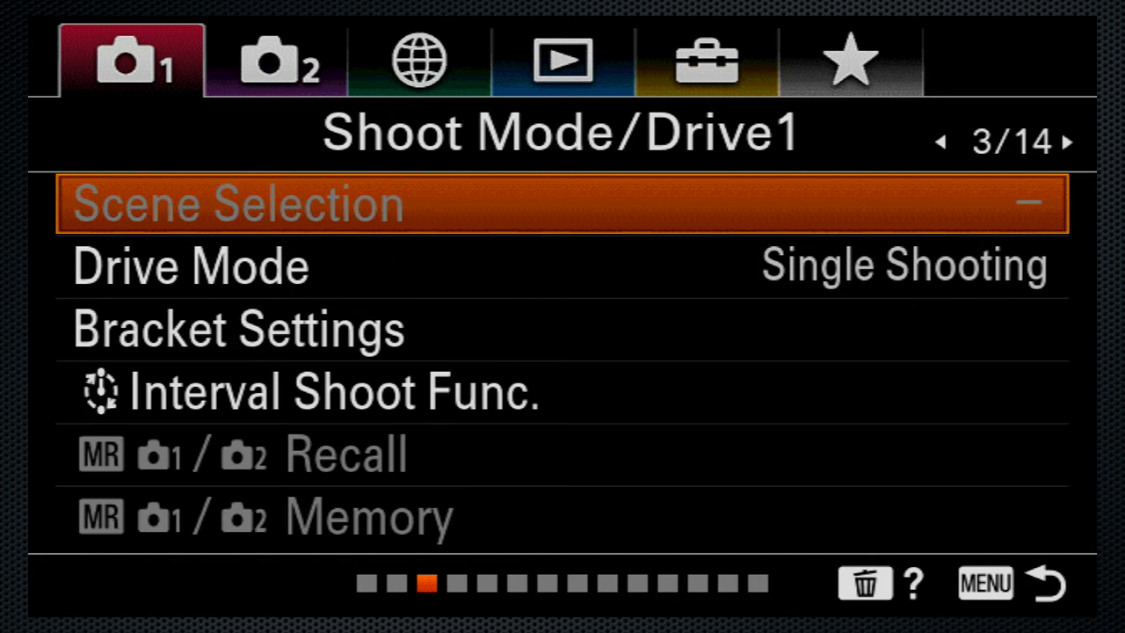
{"action": "left_click", "coordinate": [1073, 141]}
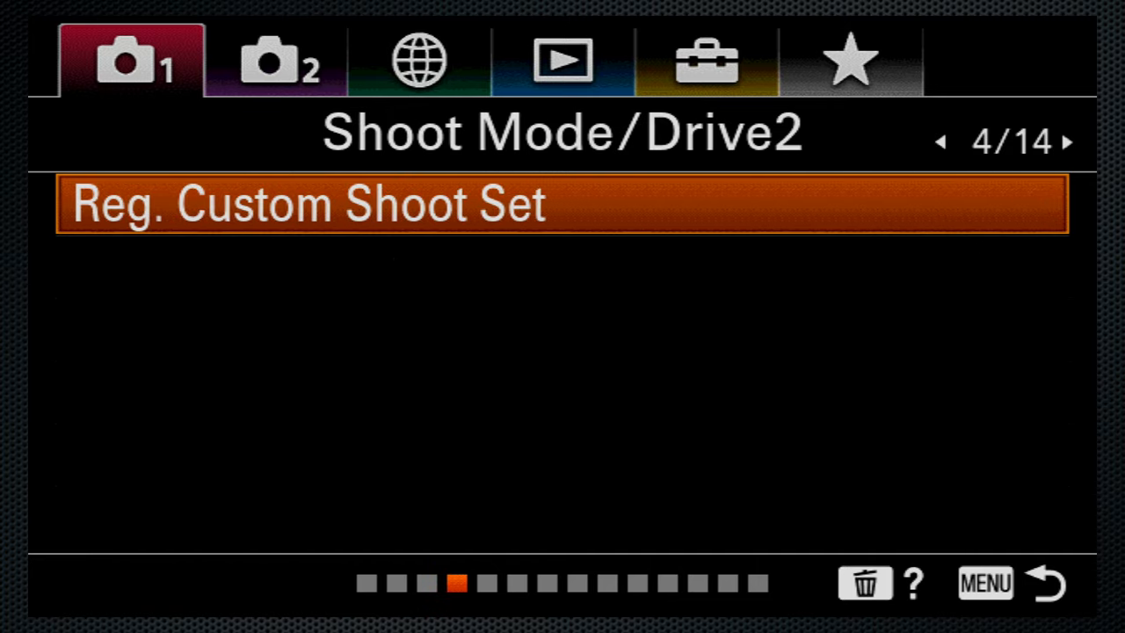
{"action": "left_click", "coordinate": [1070, 141]}
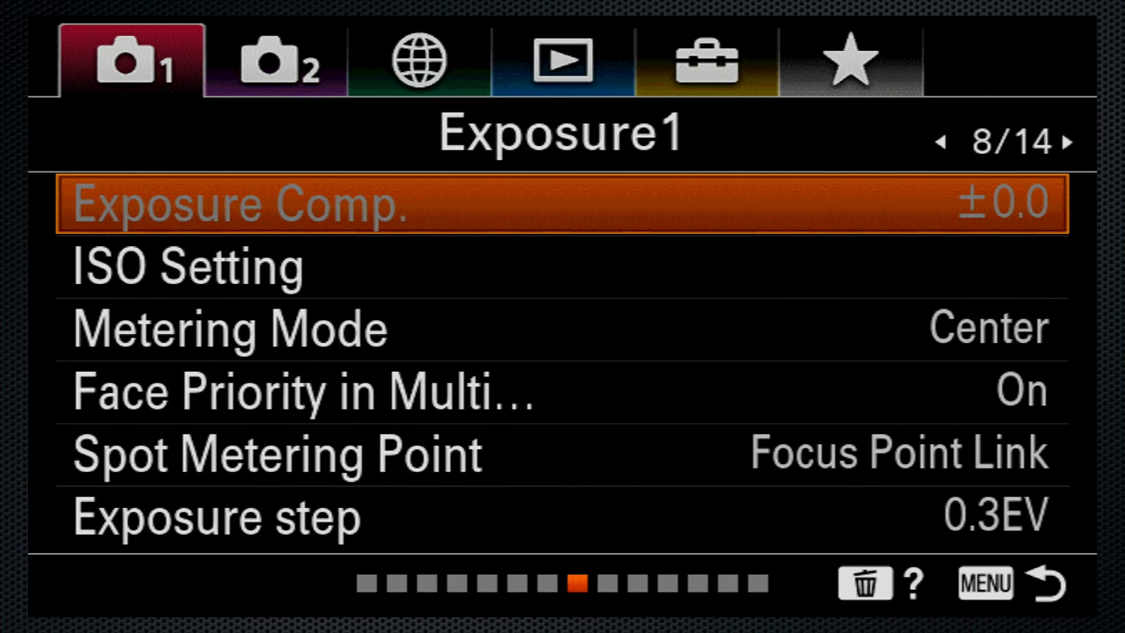
{"action": "left_click", "coordinate": [1069, 141]}
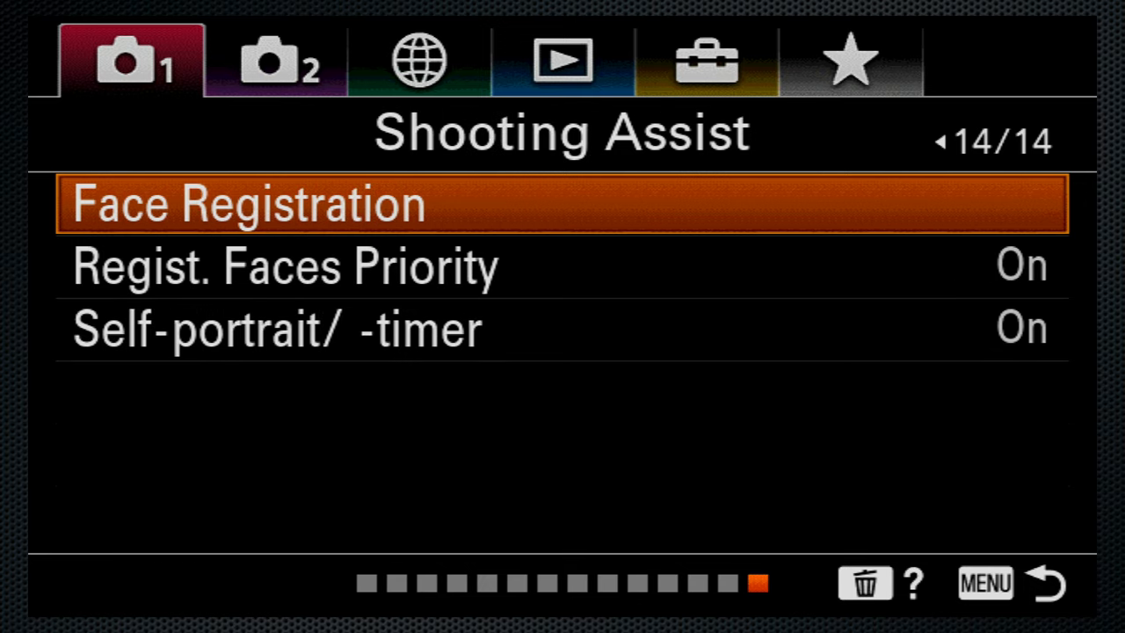
- Browse the Camera 2 tab through the Zoom, Custom Operation1 and Custom Operation2 pages
{"action": "left_click", "coordinate": [274, 60]}
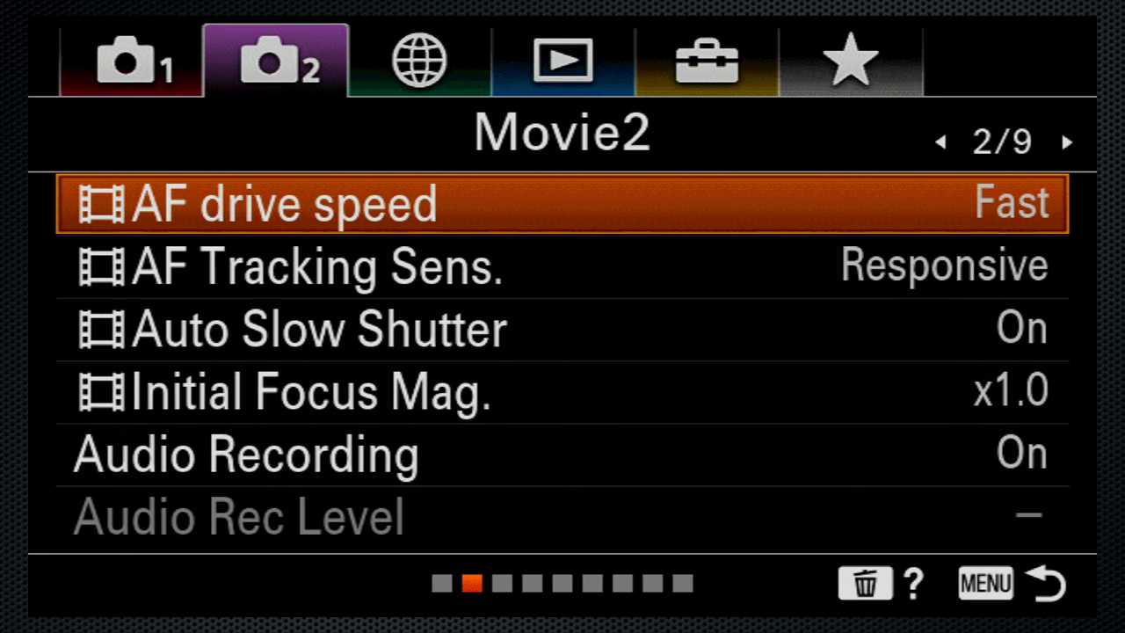
{"action": "left_click", "coordinate": [1068, 140]}
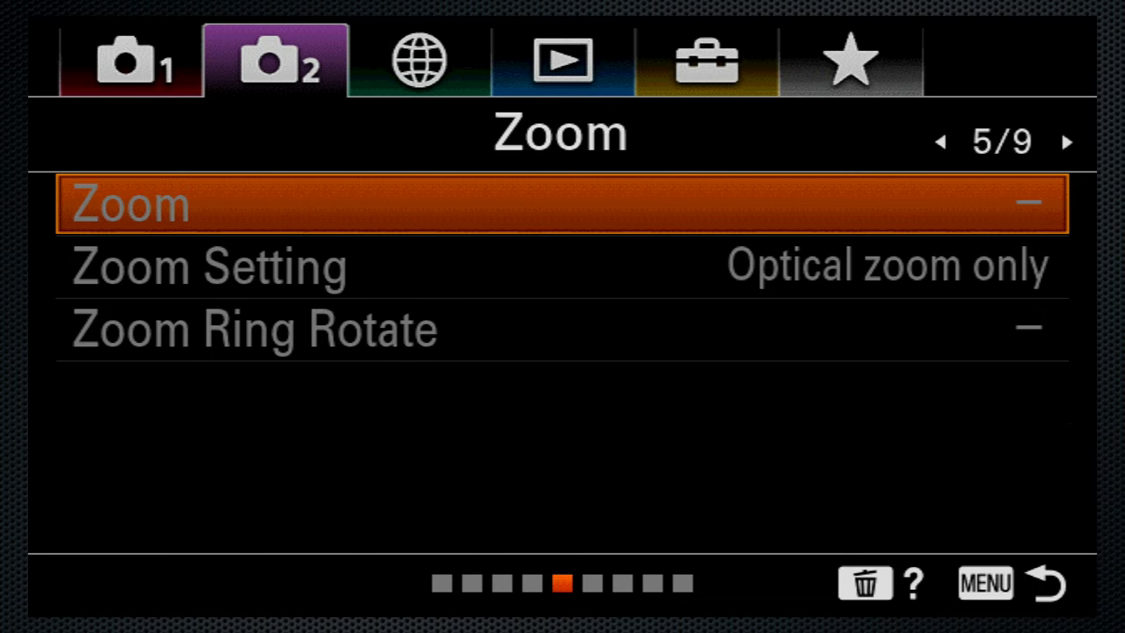
{"action": "left_click", "coordinate": [1069, 140]}
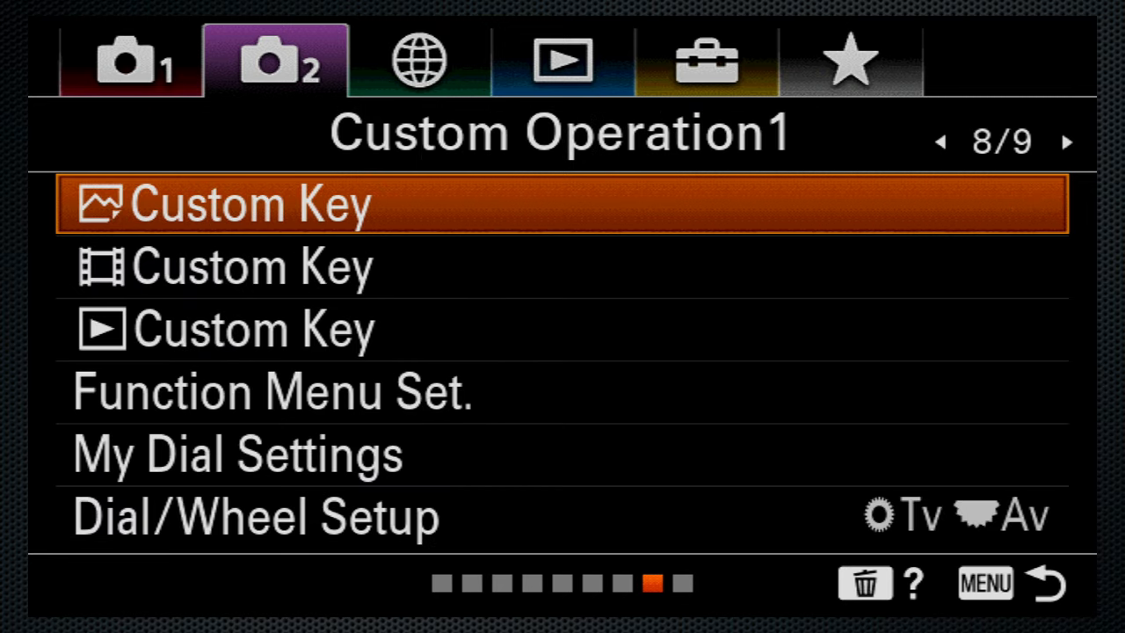
{"action": "left_click", "coordinate": [1069, 140]}
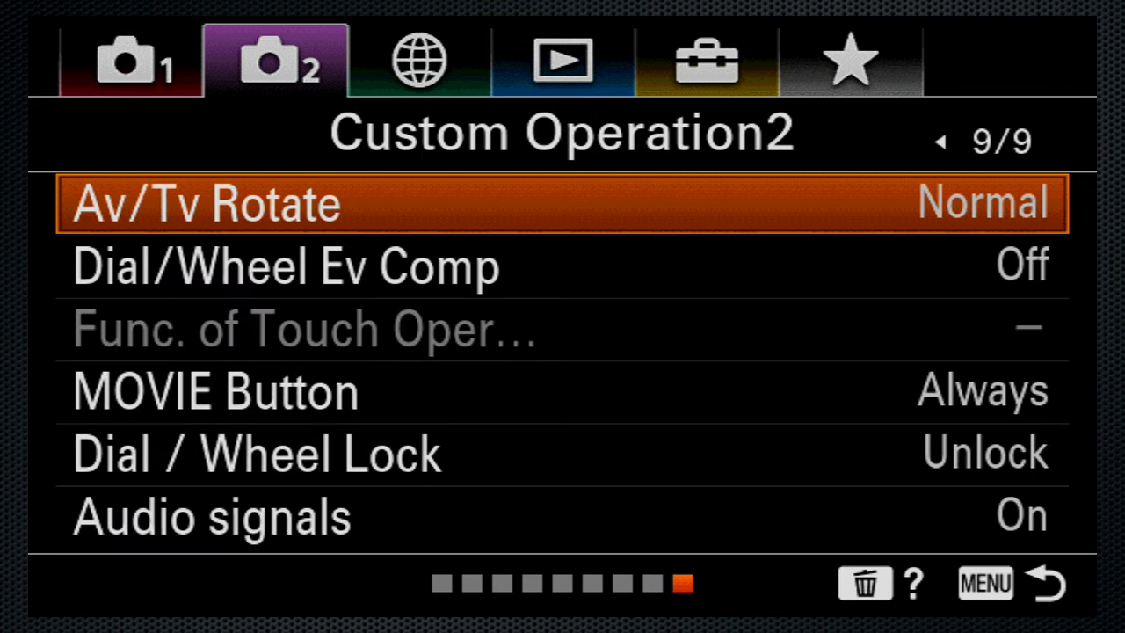
- Step back through Shutter/SteadyShot, Movie3, Movie2 and Display/Auto Review1, landing on My Menu Setting
{"action": "left_click", "coordinate": [938, 140]}
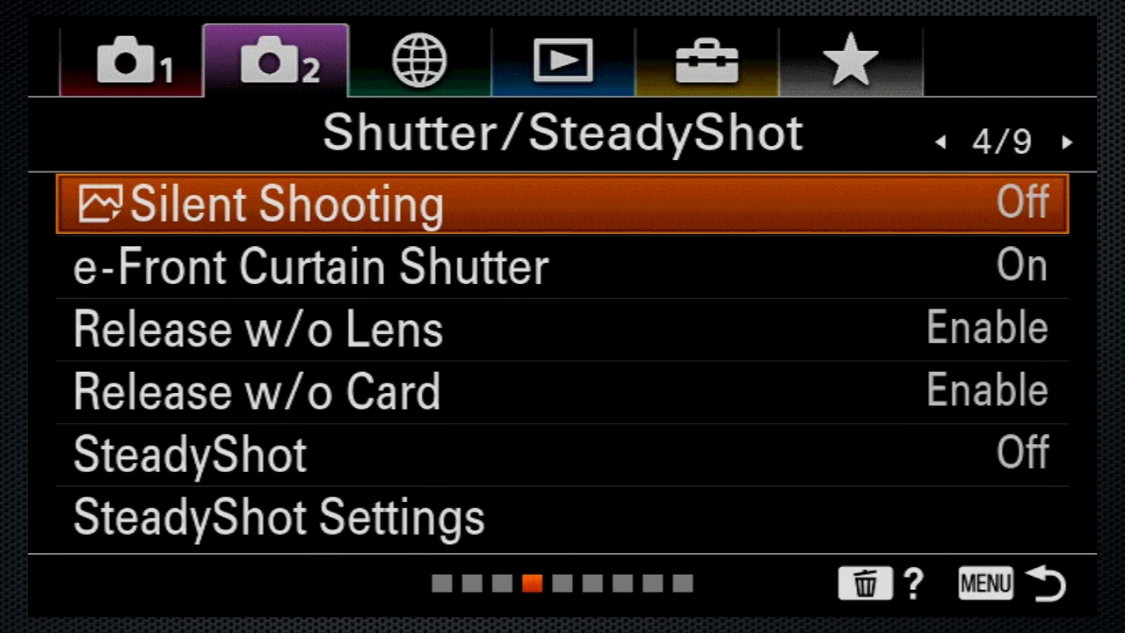
{"action": "left_click", "coordinate": [941, 141]}
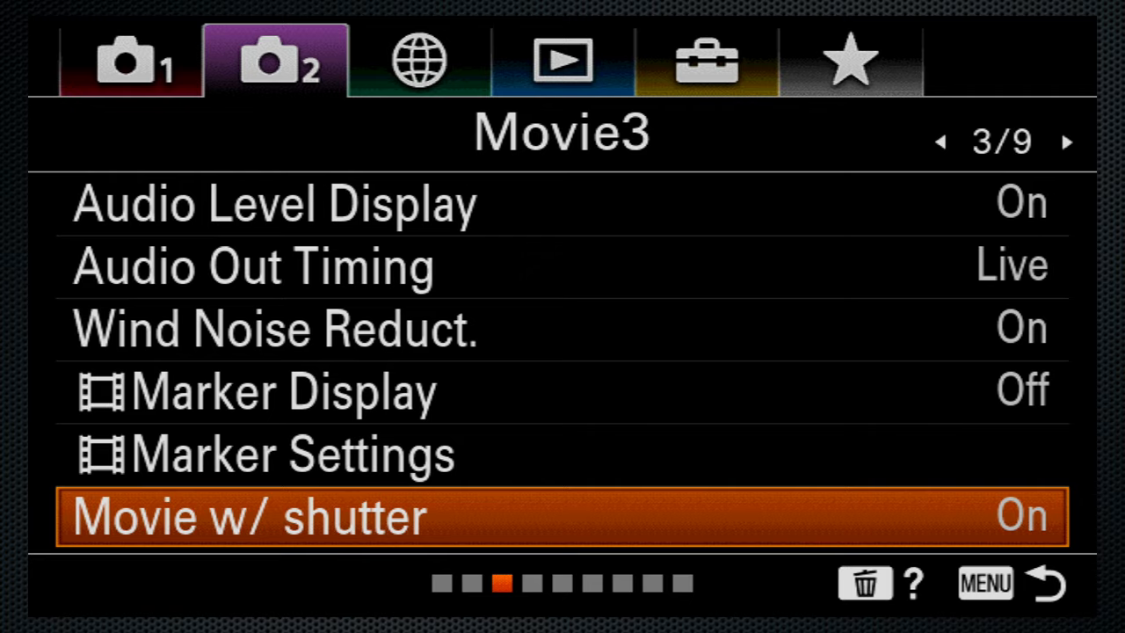
{"action": "left_click", "coordinate": [938, 140]}
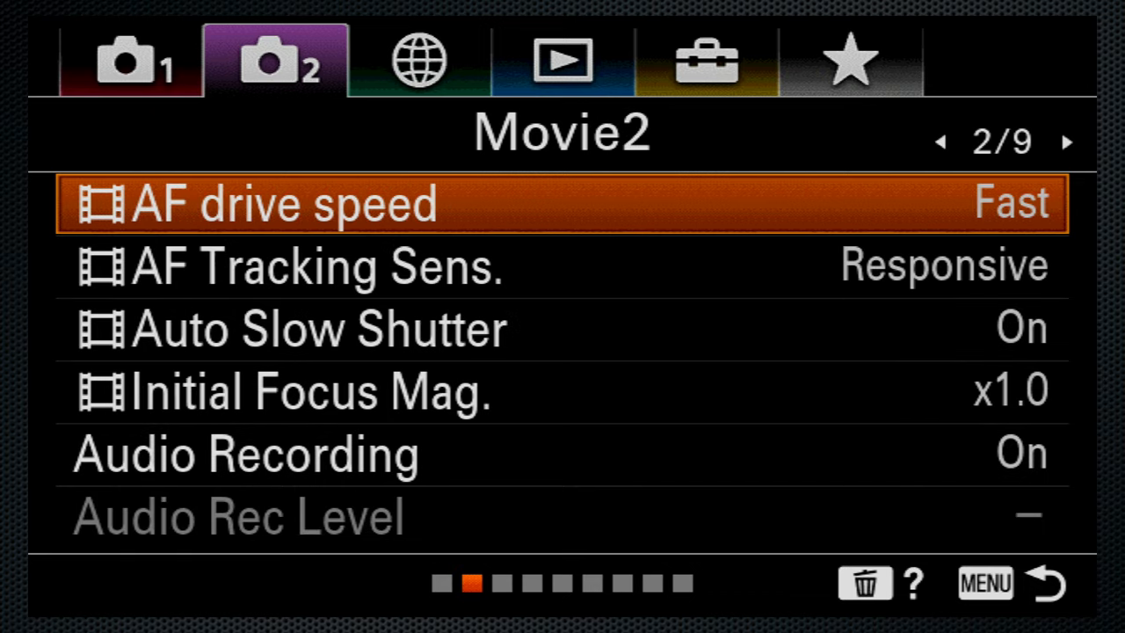
{"action": "left_click", "coordinate": [1071, 141]}
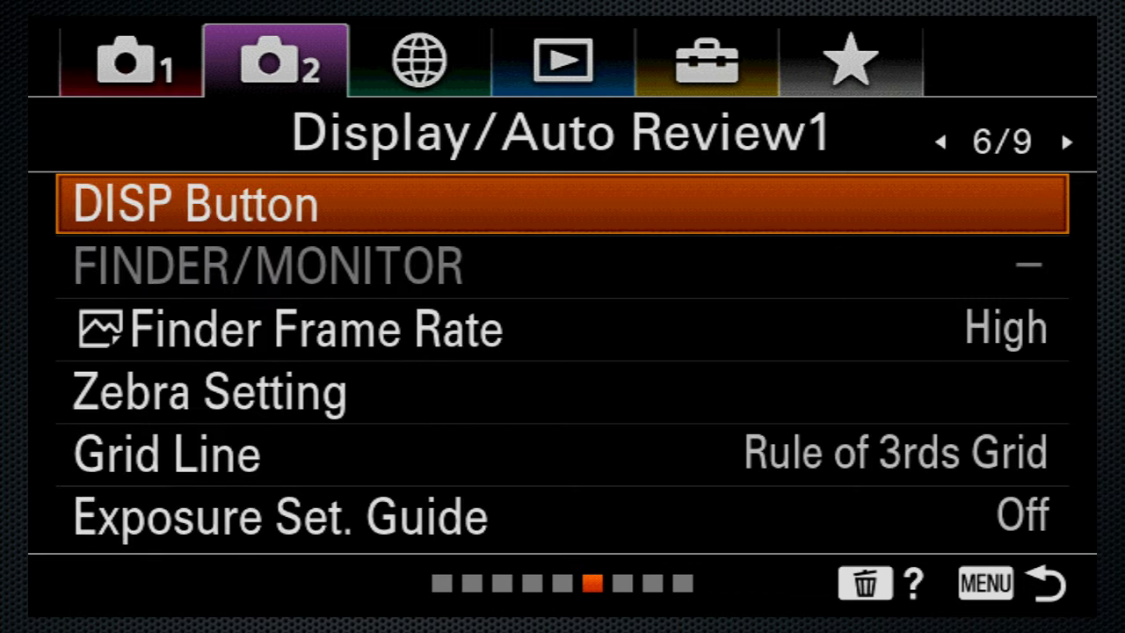
{"action": "left_click", "coordinate": [851, 59]}
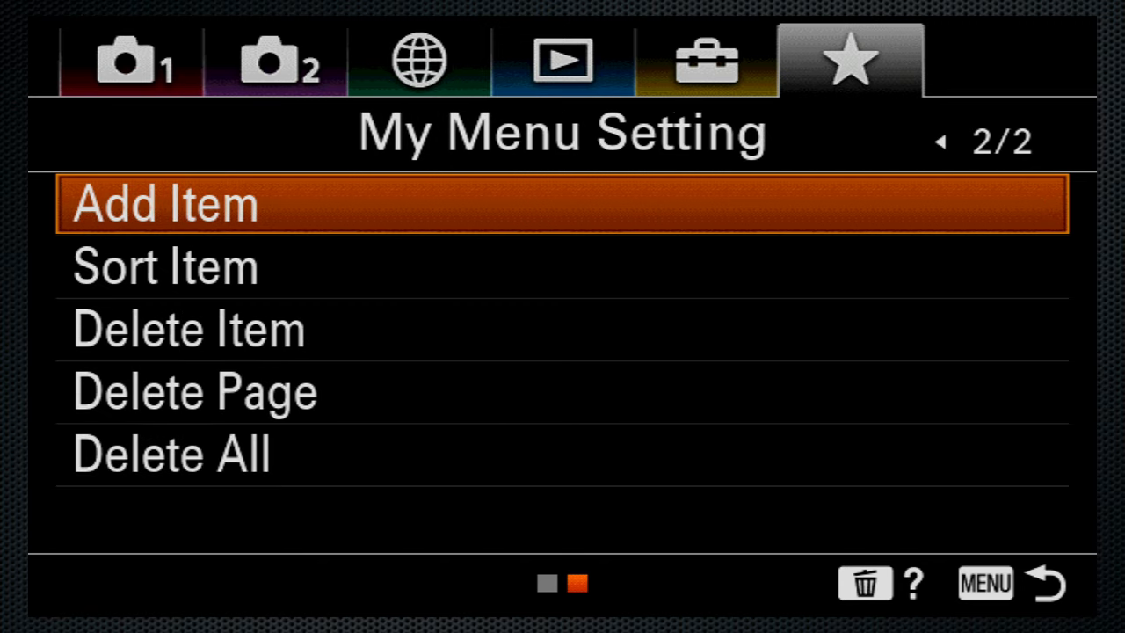
- Show the greyed-out Audio Rec Level with no value on the Movie2 page
{"action": "left_click", "coordinate": [162, 204]}
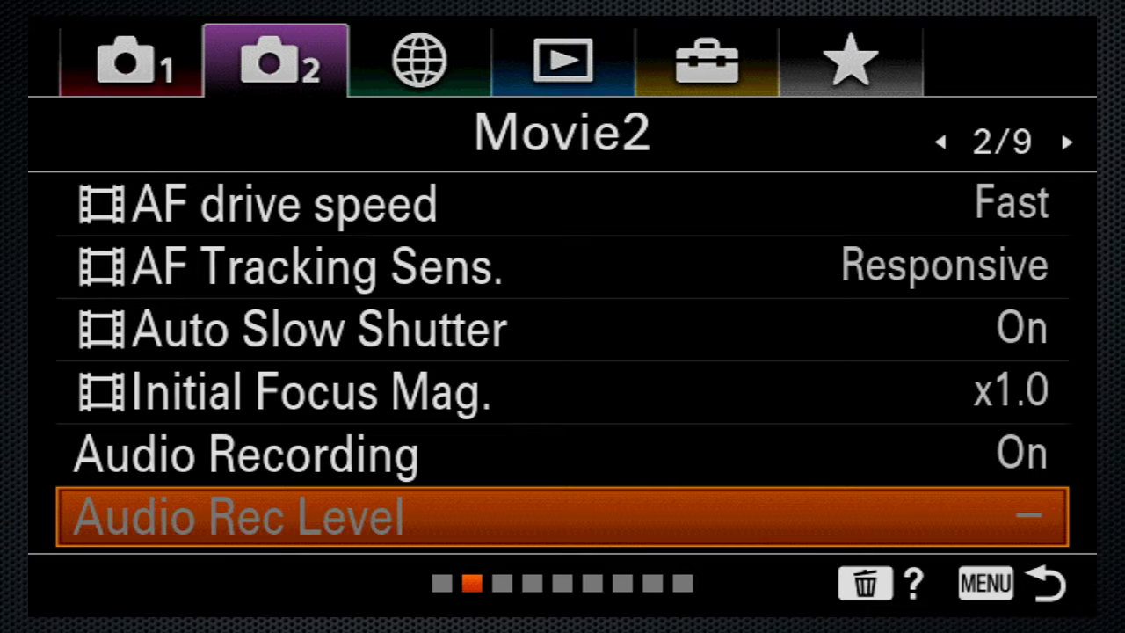
- View Exposure1 metering options and AF3 focus area, returning to Exposure1 with Exposure Comp. ±0.0
{"action": "left_click", "coordinate": [130, 59]}
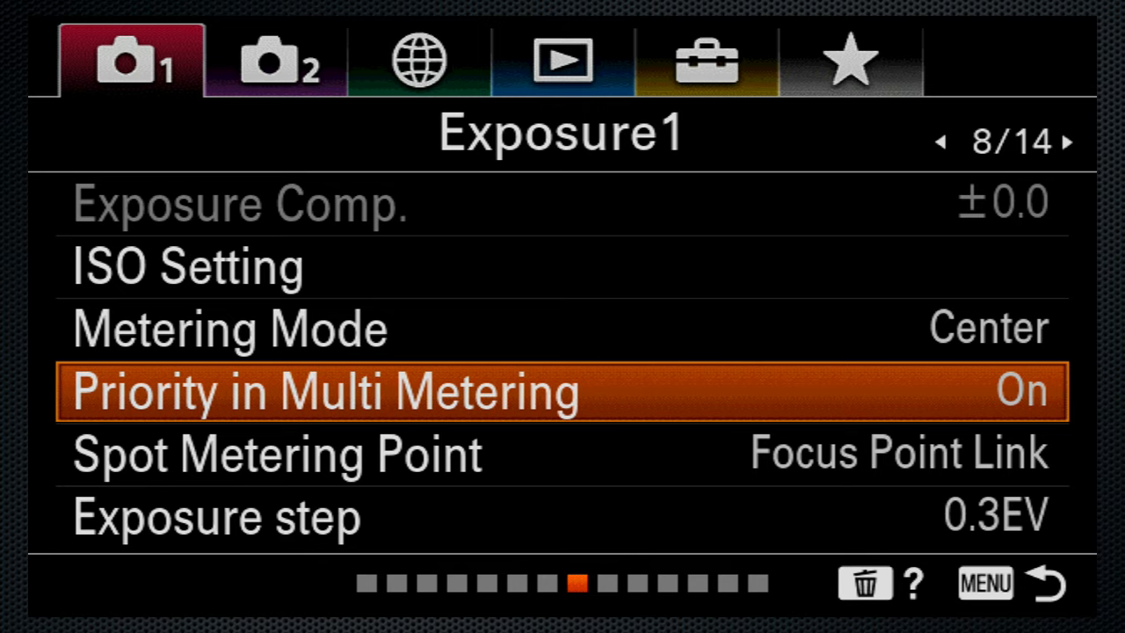
{"action": "left_click", "coordinate": [939, 142]}
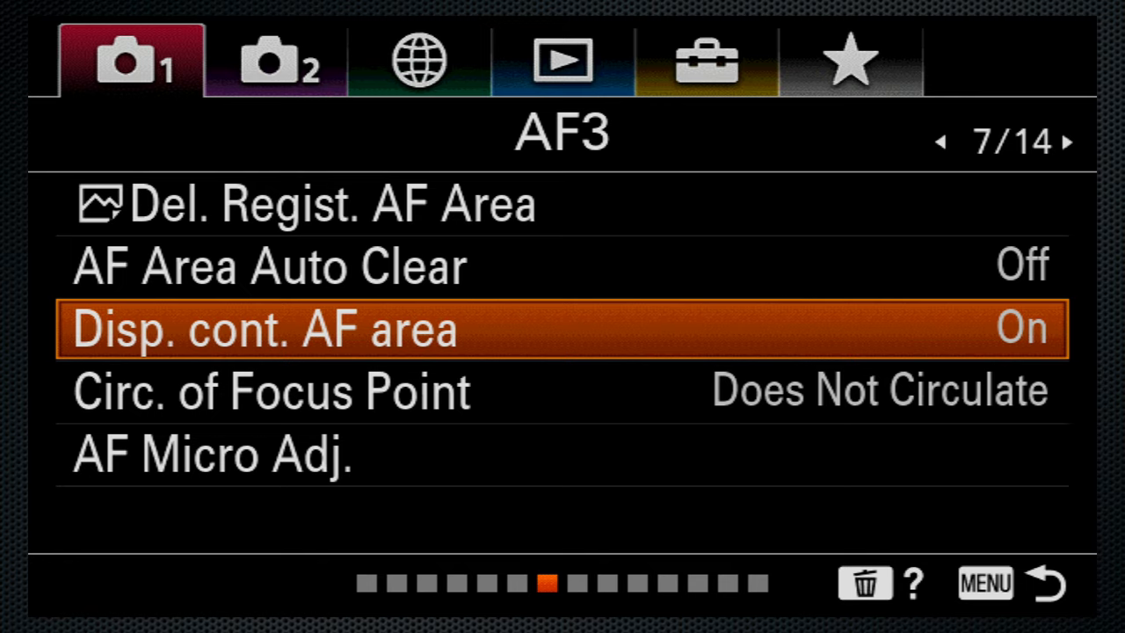
{"action": "left_click", "coordinate": [1065, 140]}
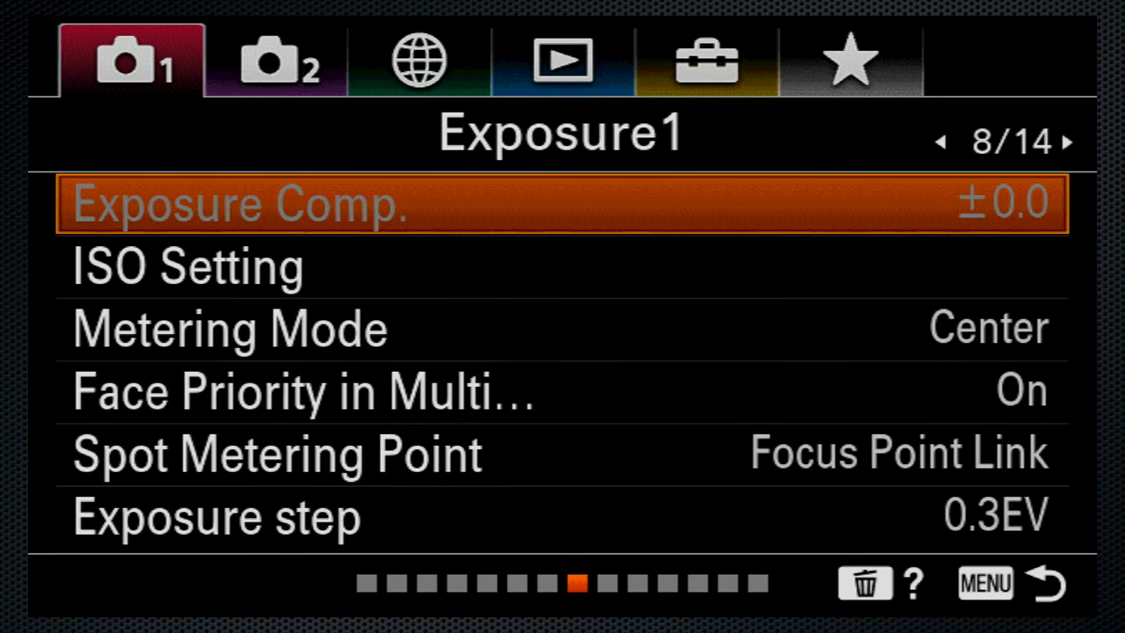